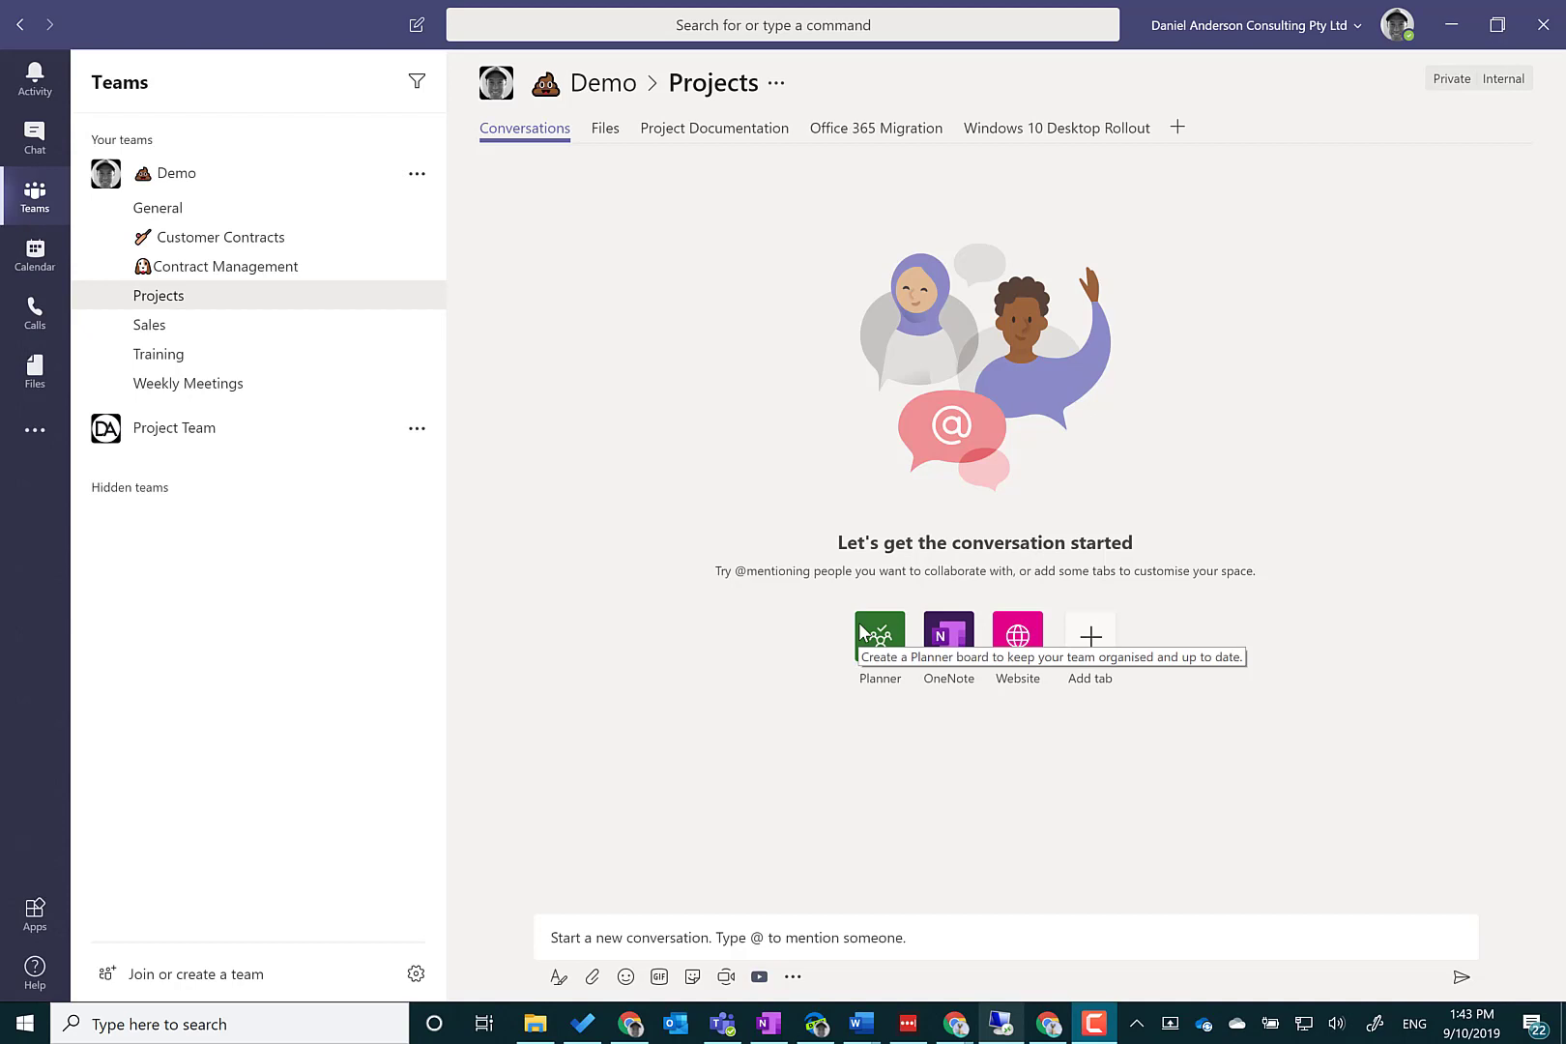
mouse_move(455, 666)
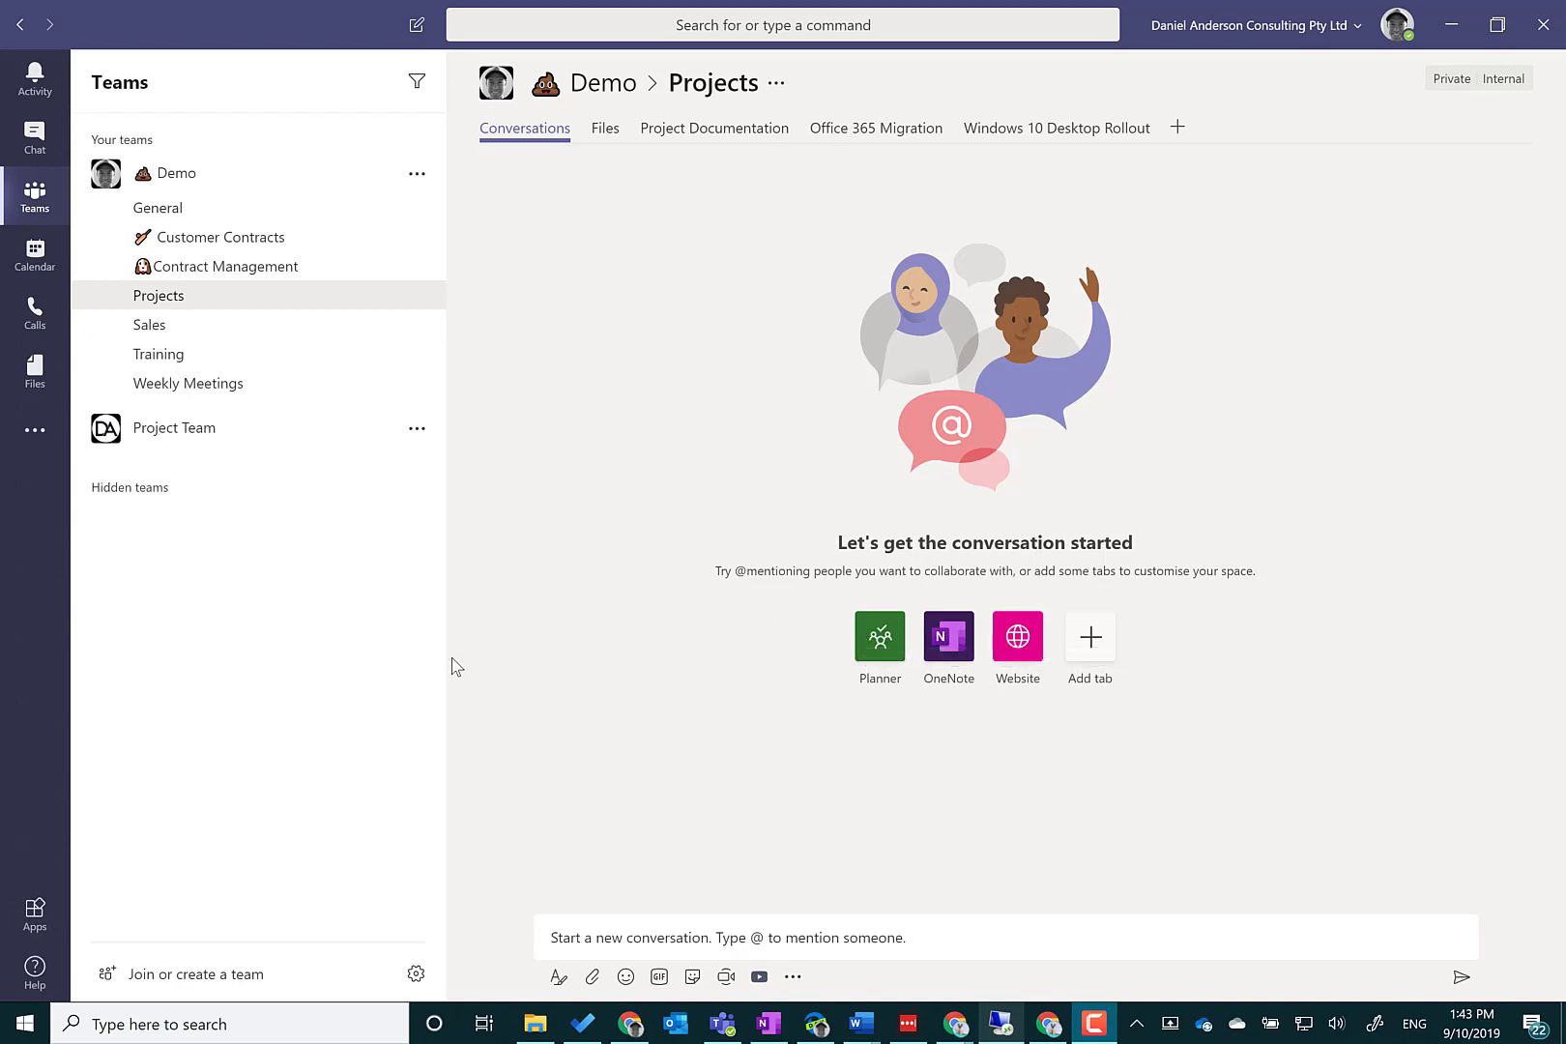
mouse_move(530, 670)
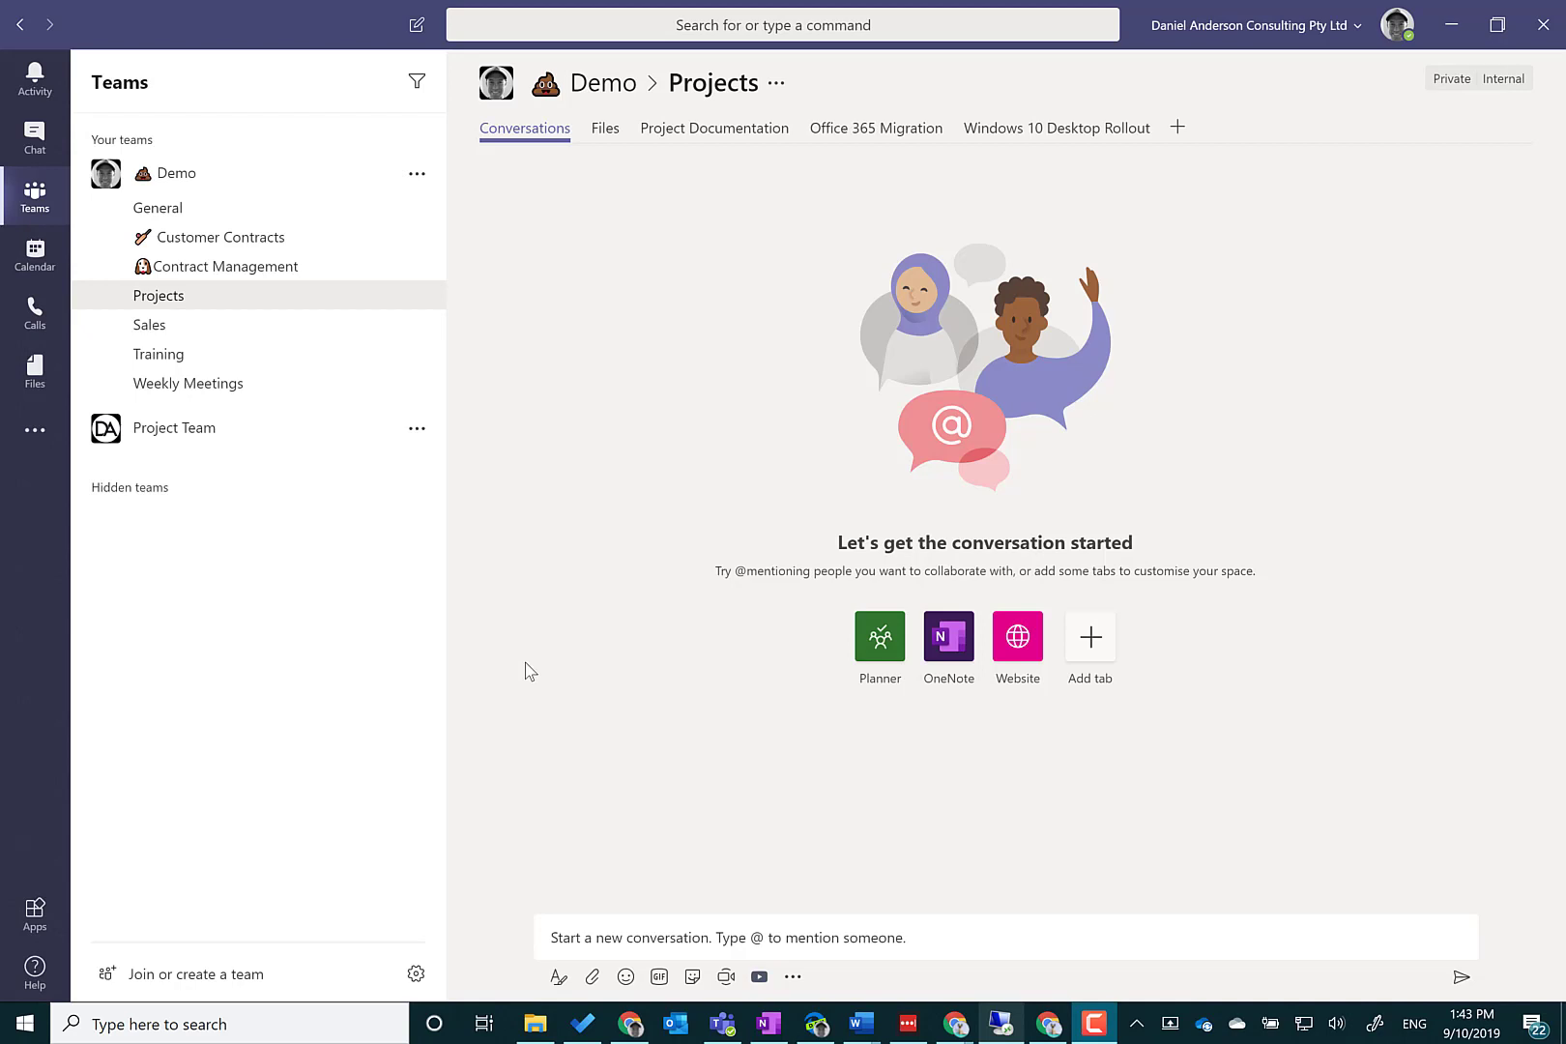
mouse_move(509, 666)
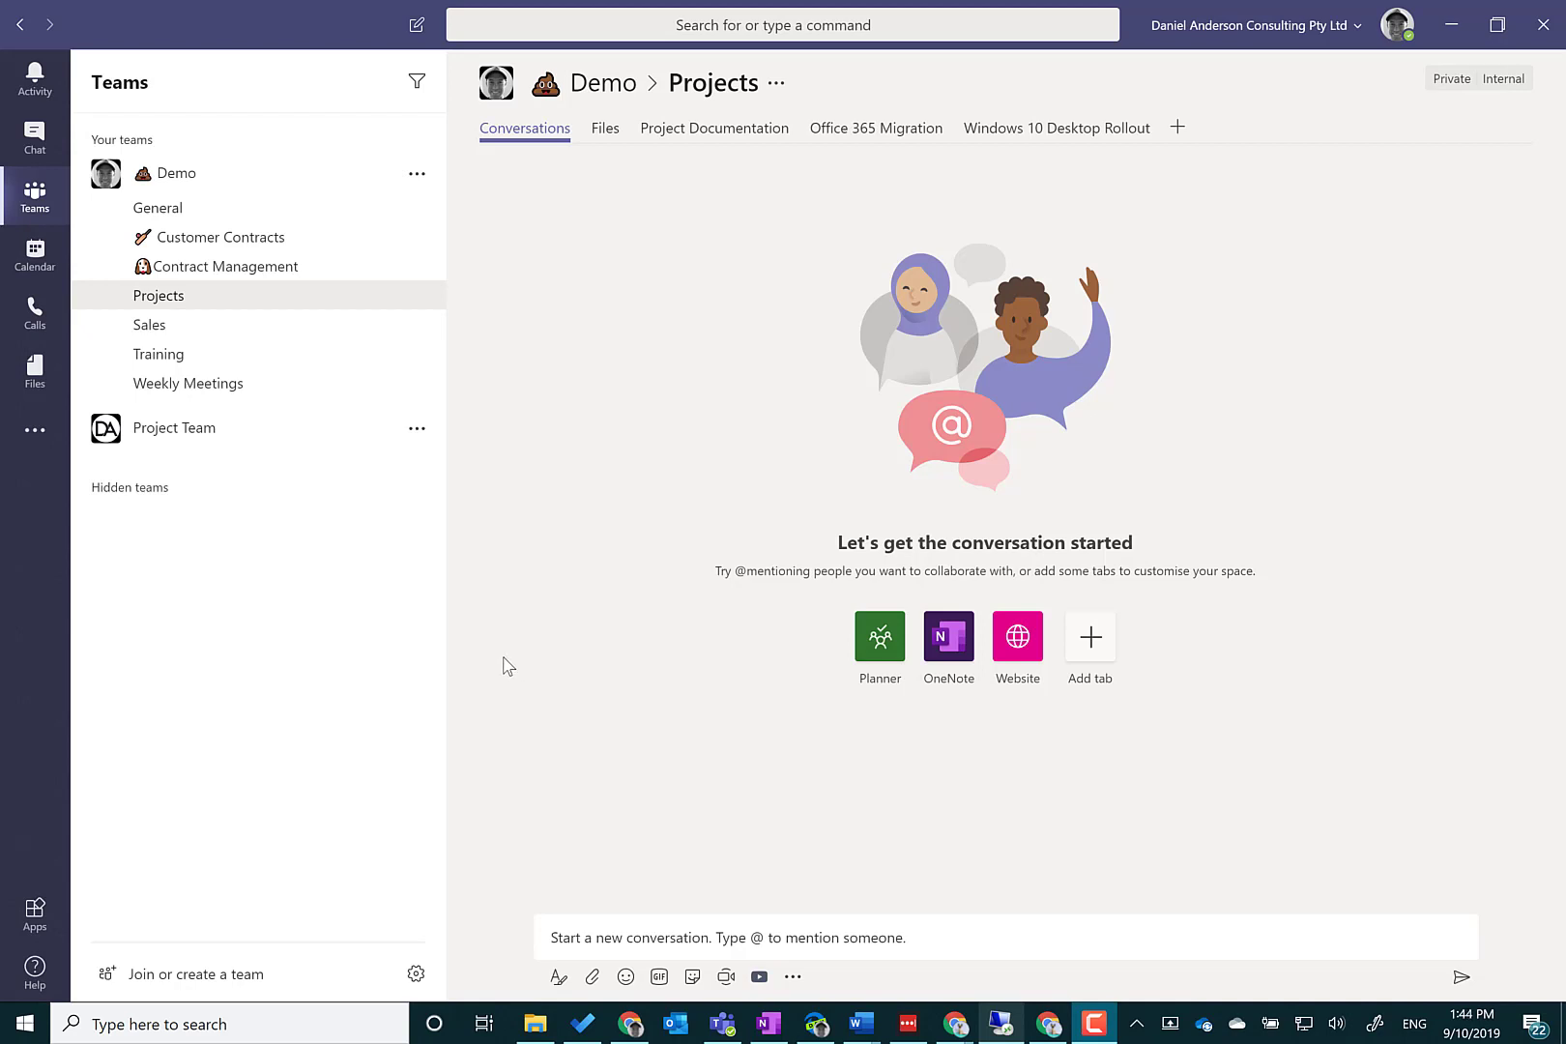
mouse_move(454, 667)
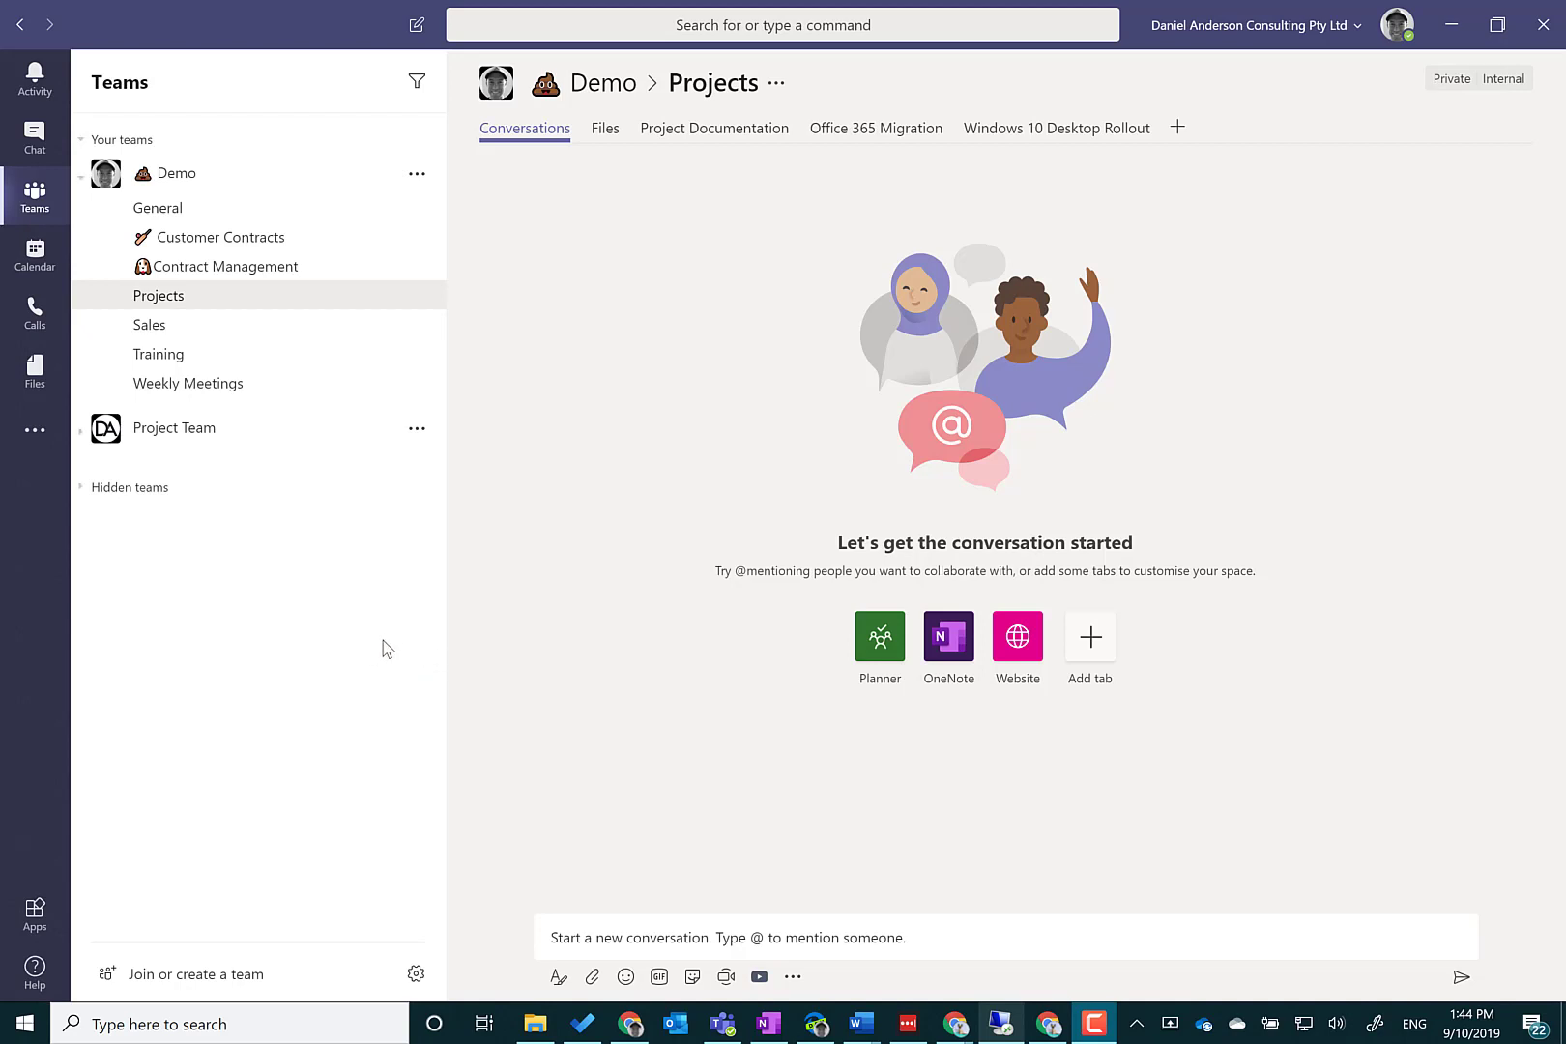
mouse_move(34, 429)
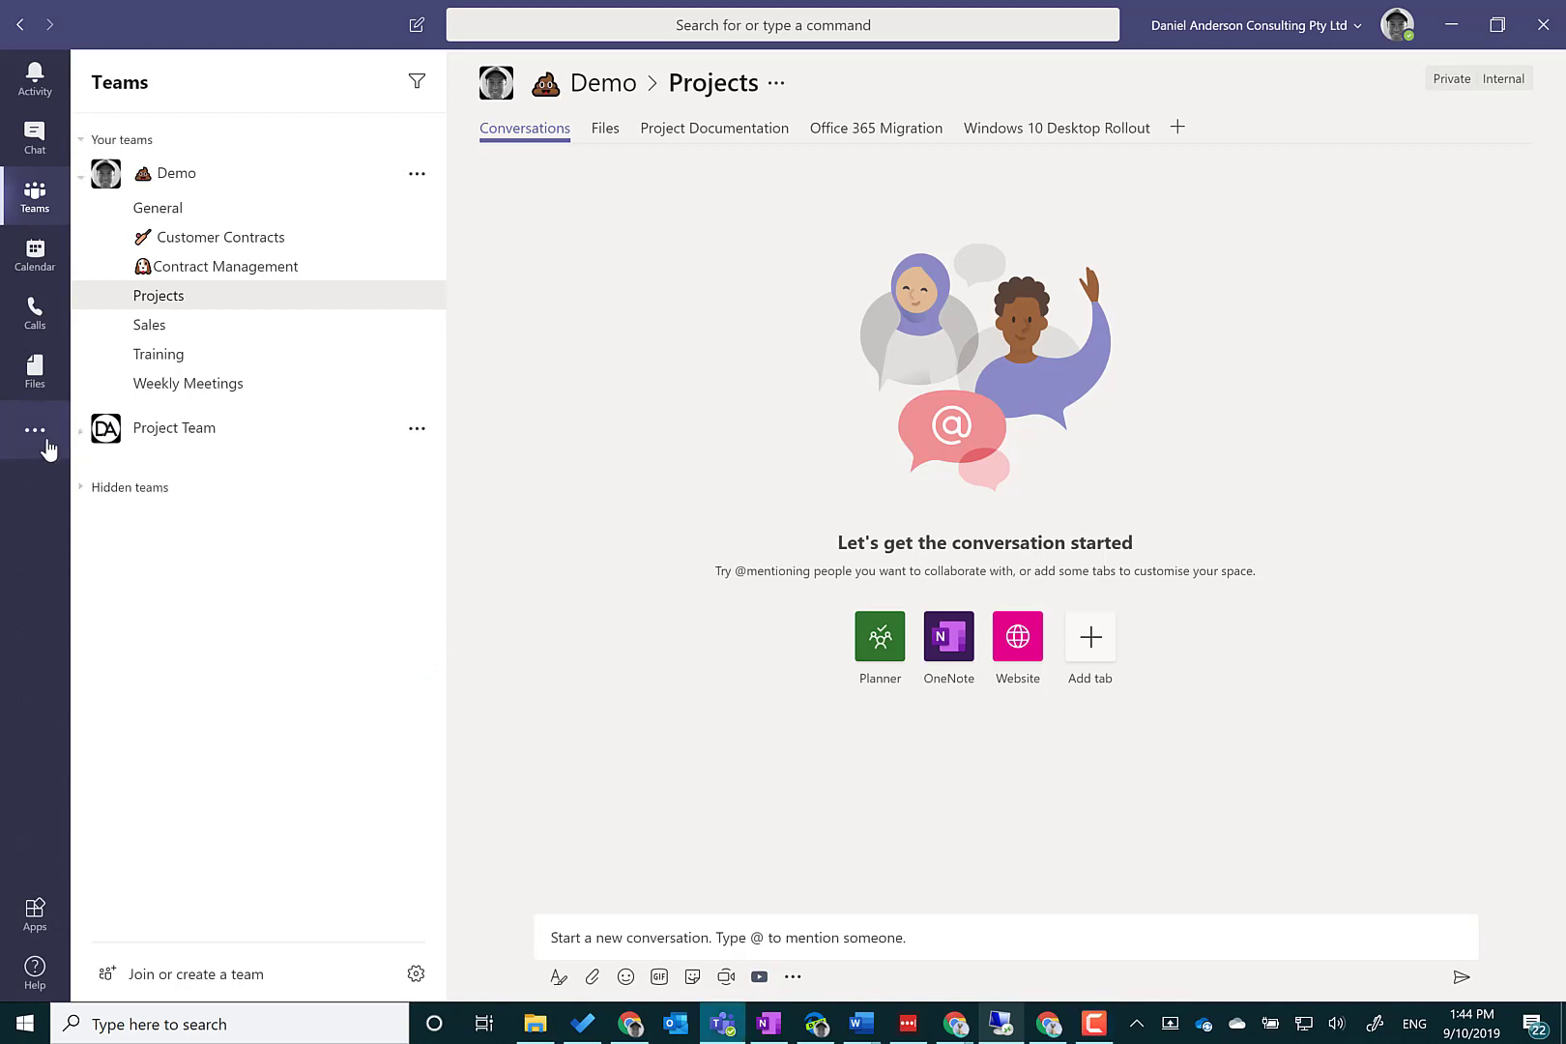
- Launch the Adobe Sign app from the More added apps list in the left rail
click(34, 430)
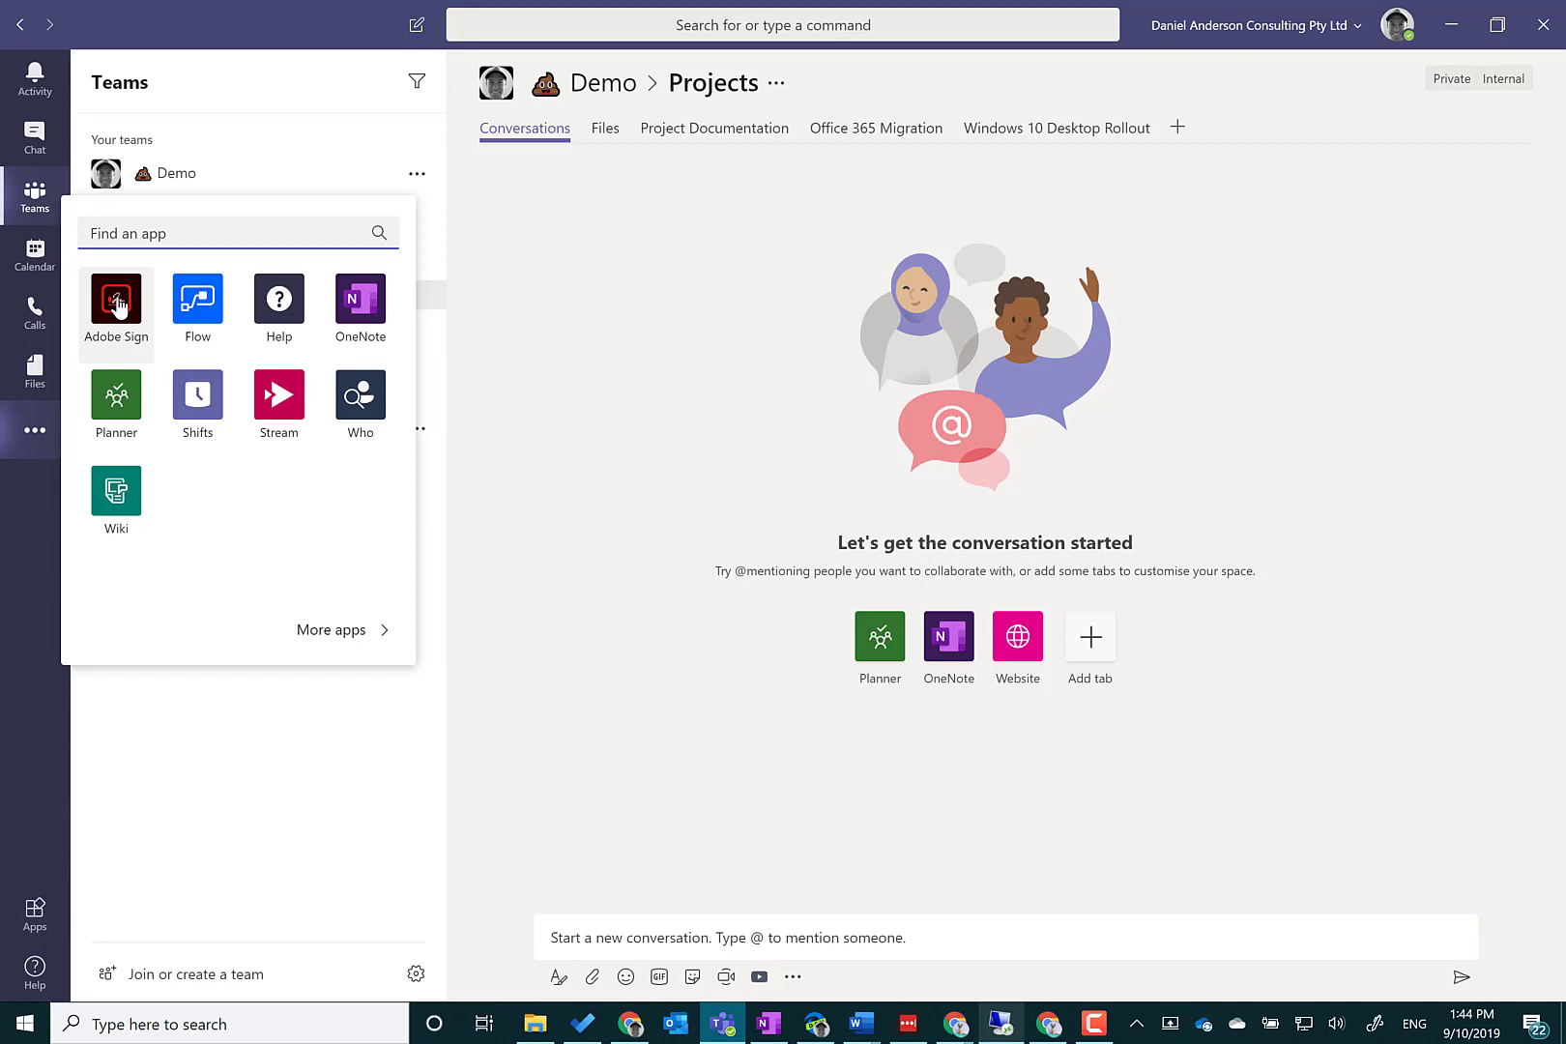
click(115, 306)
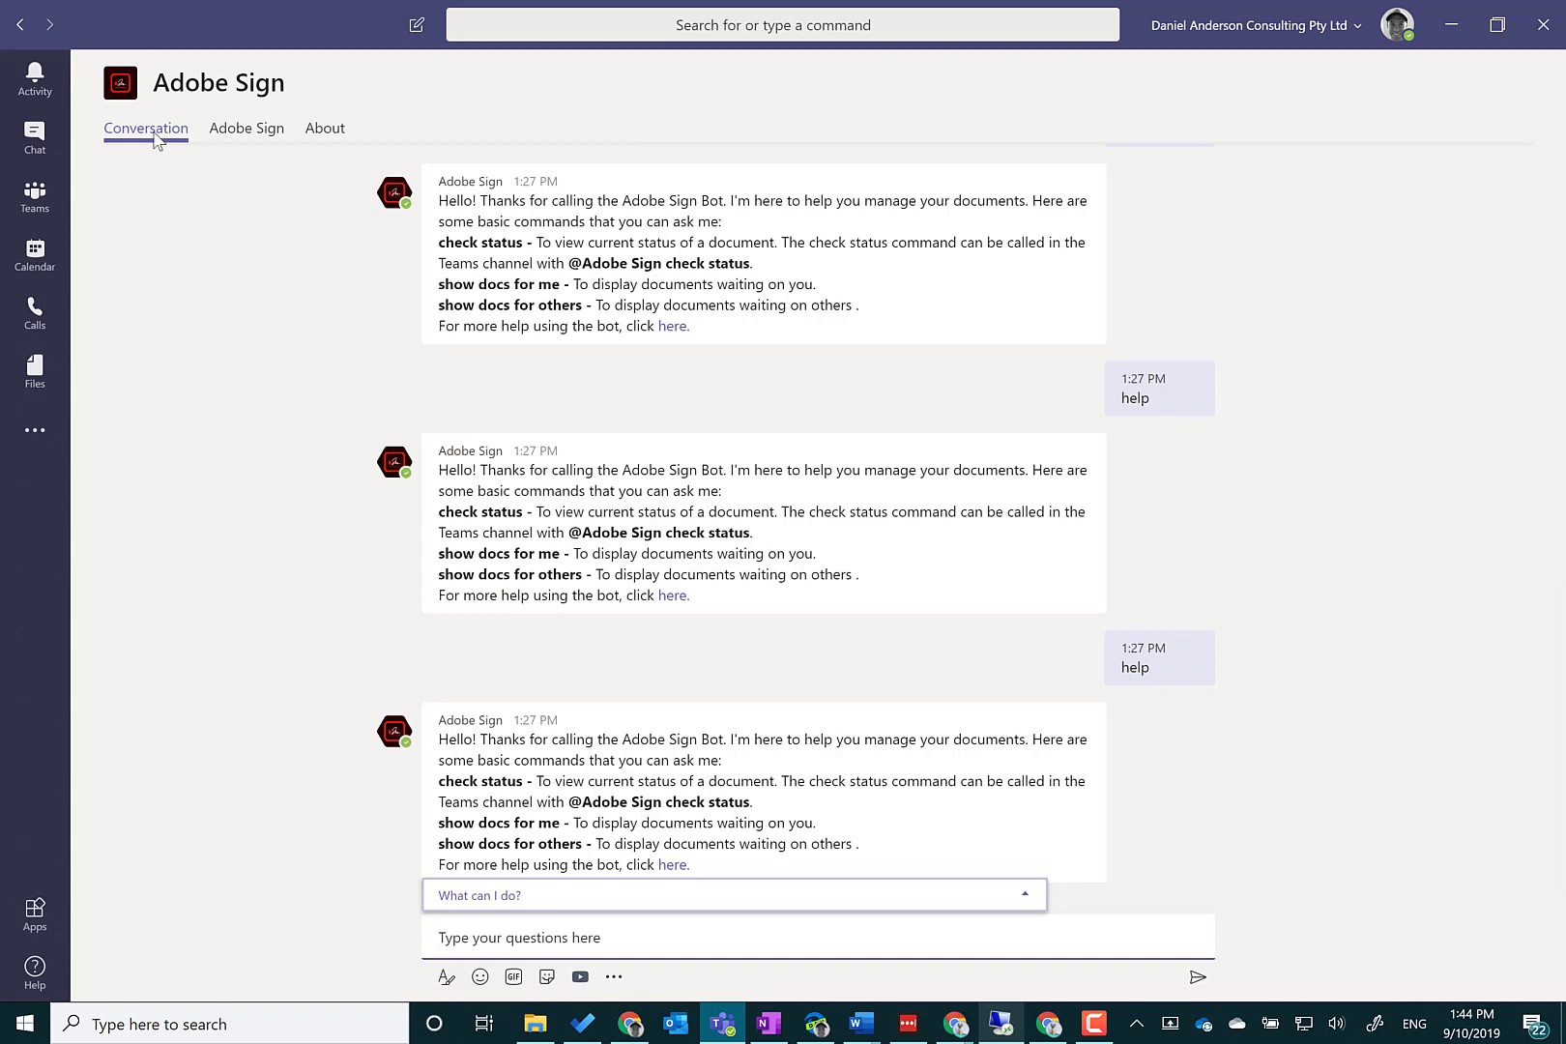
mouse_move(268, 251)
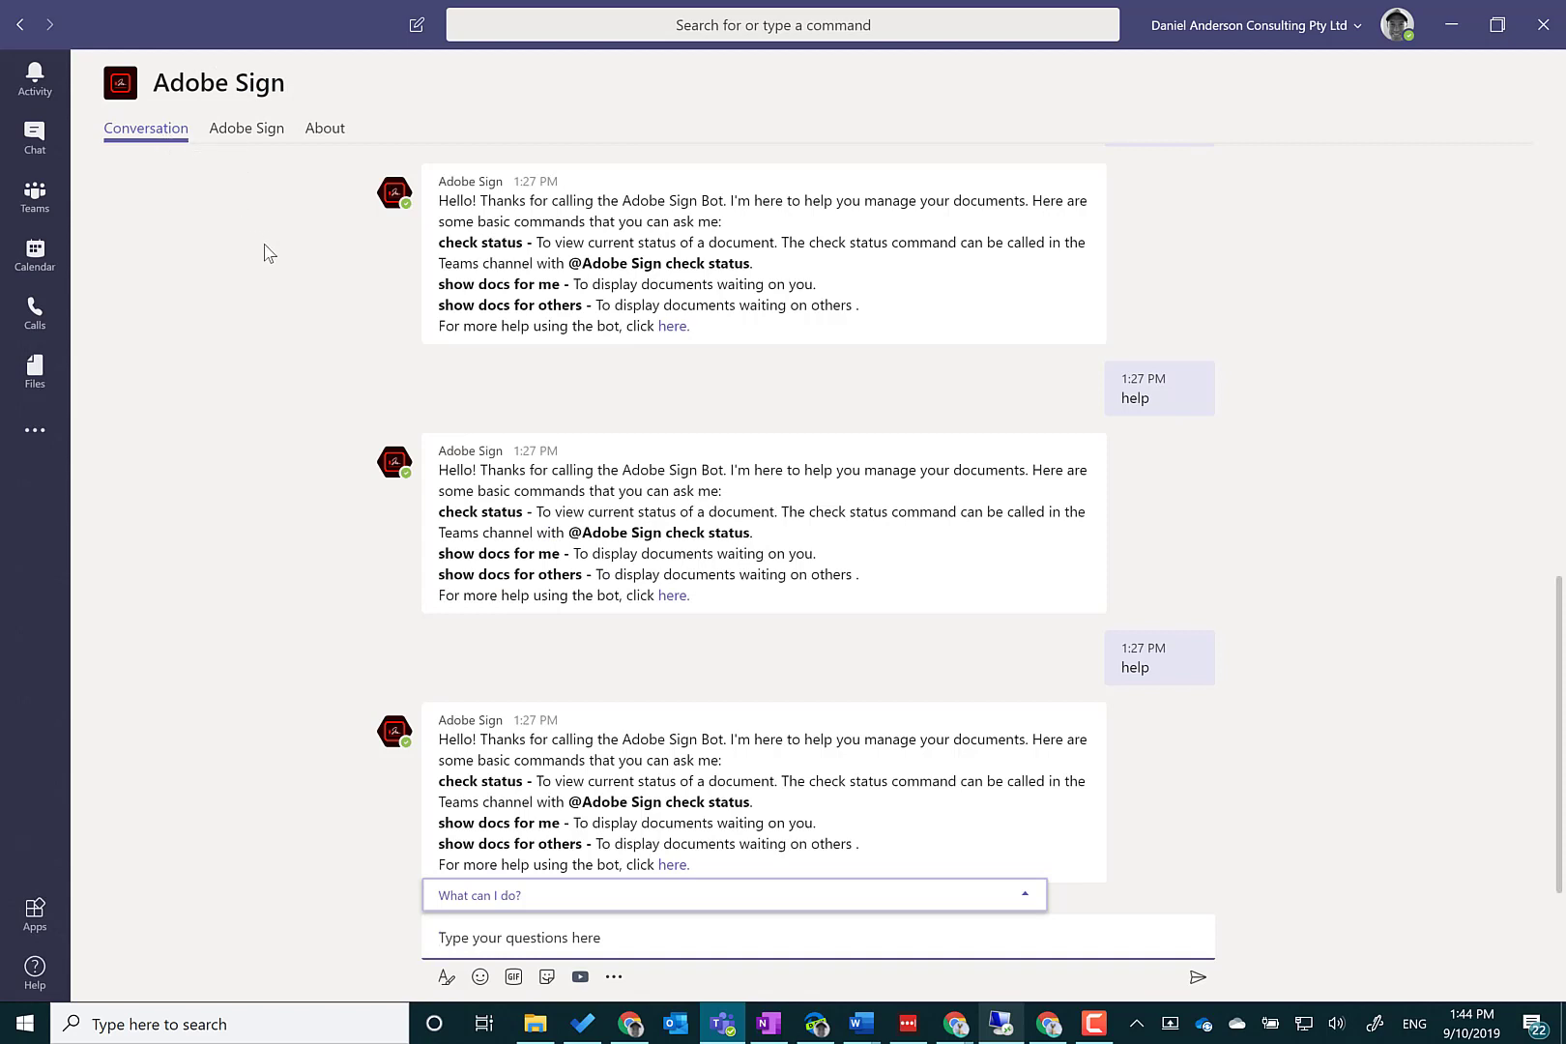
mouse_move(260, 250)
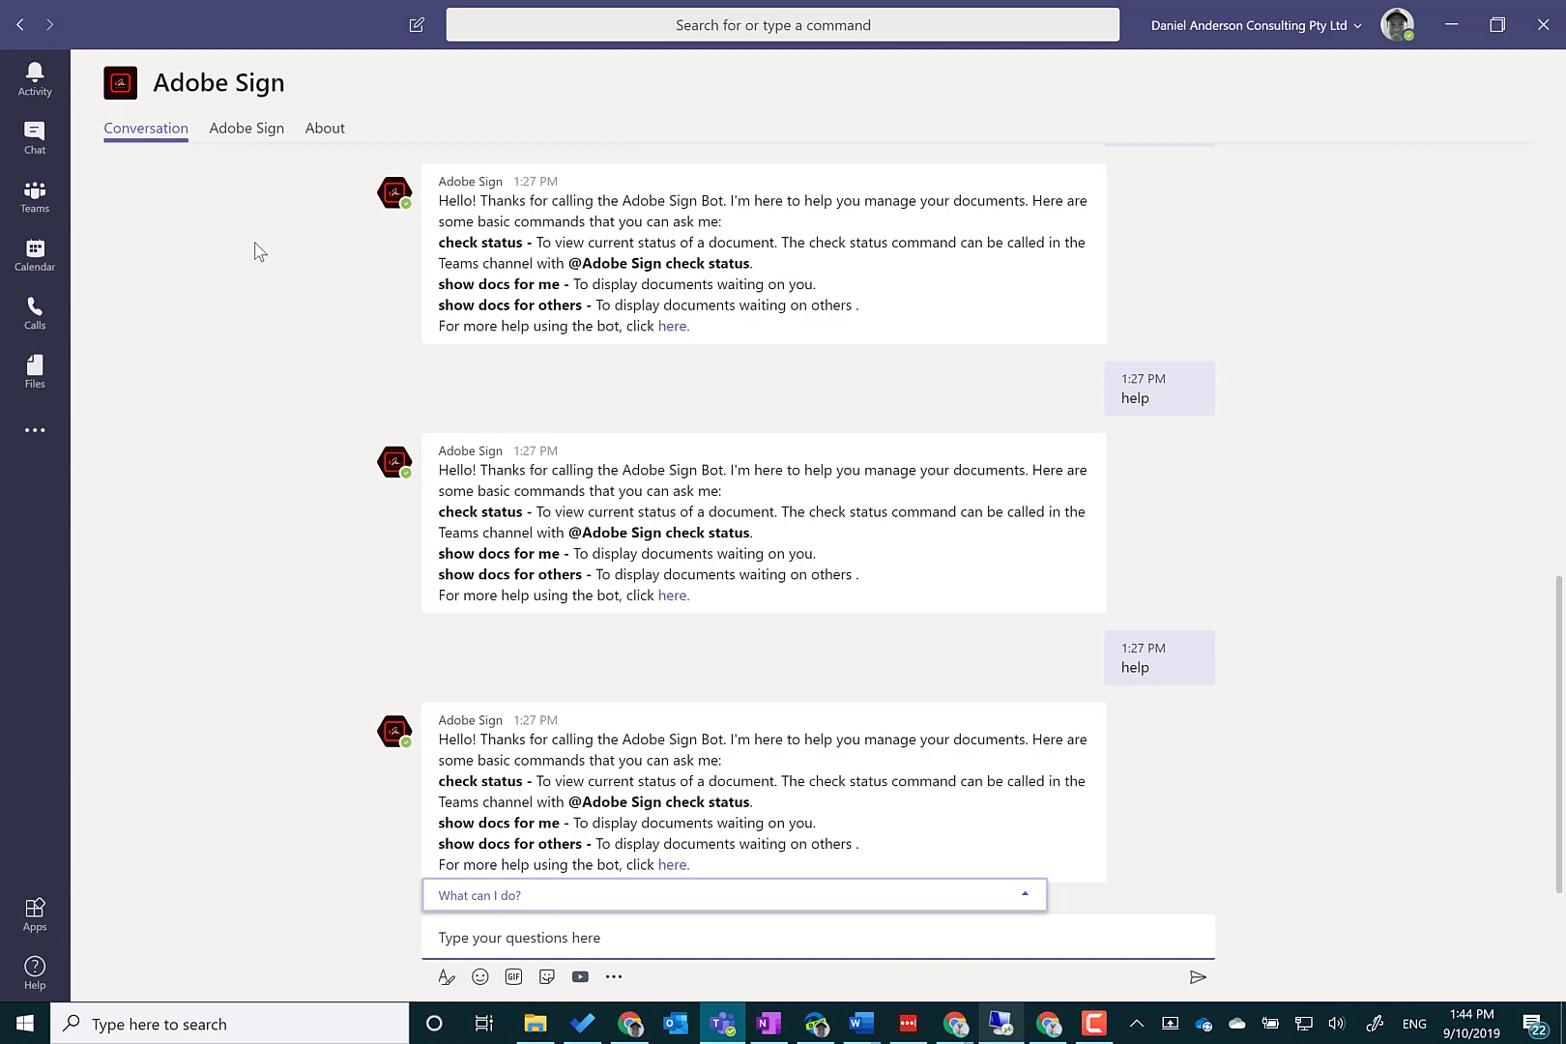
mouse_move(224, 190)
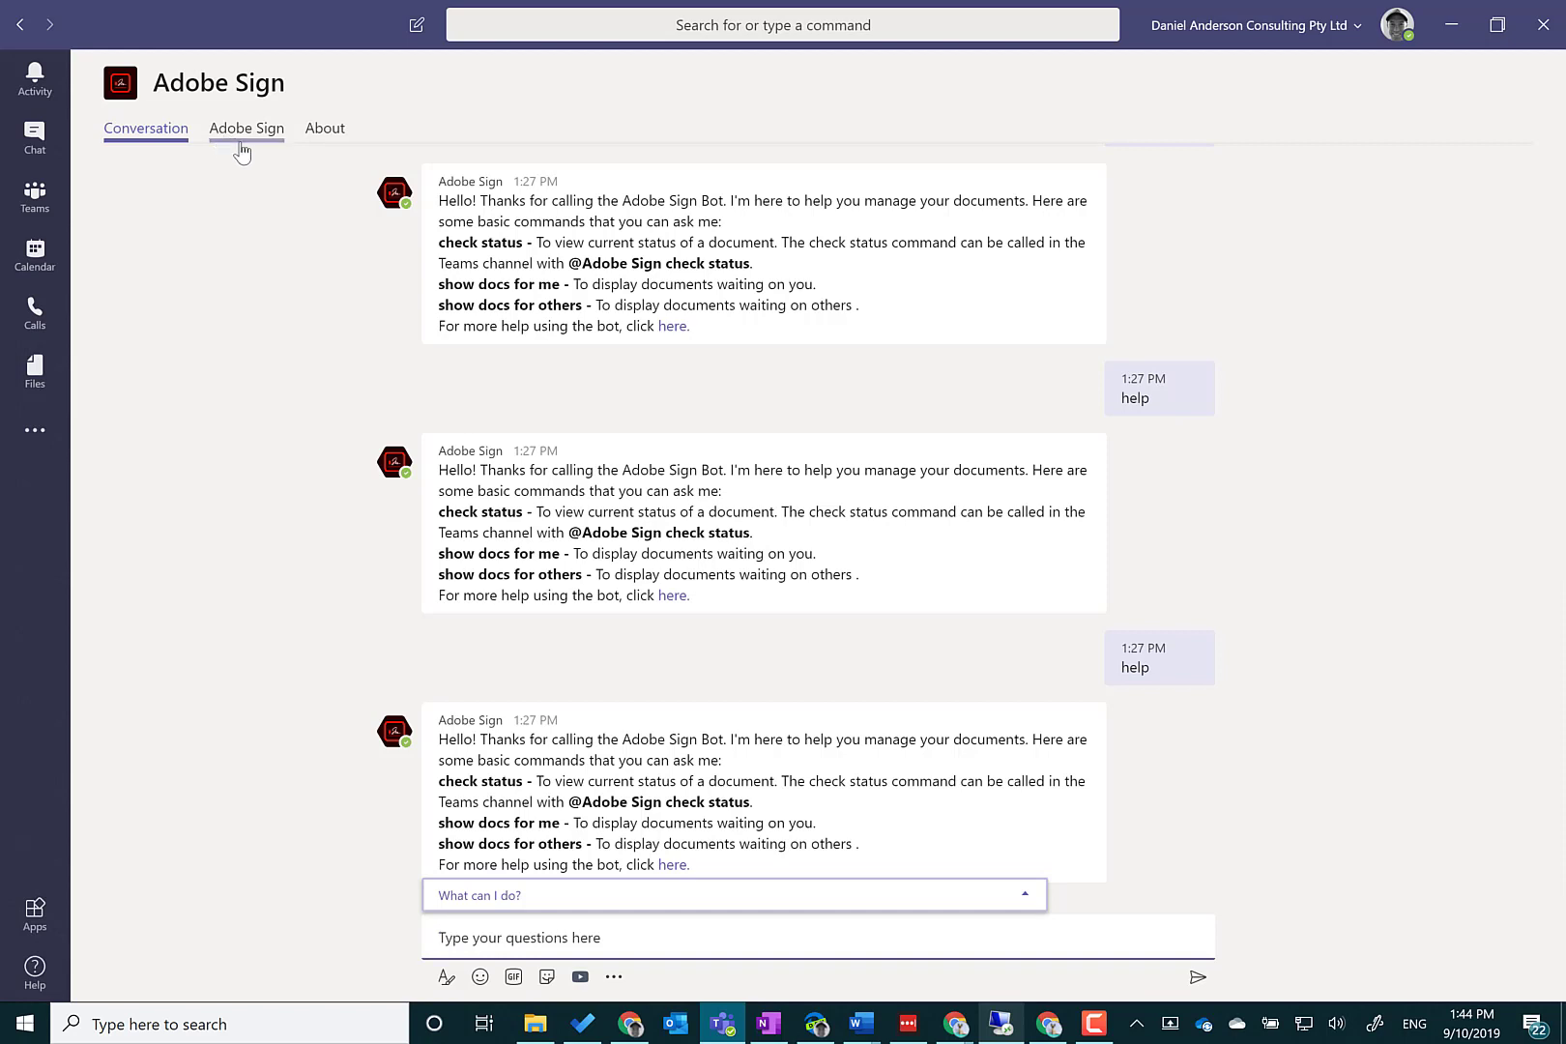
mouse_move(302, 177)
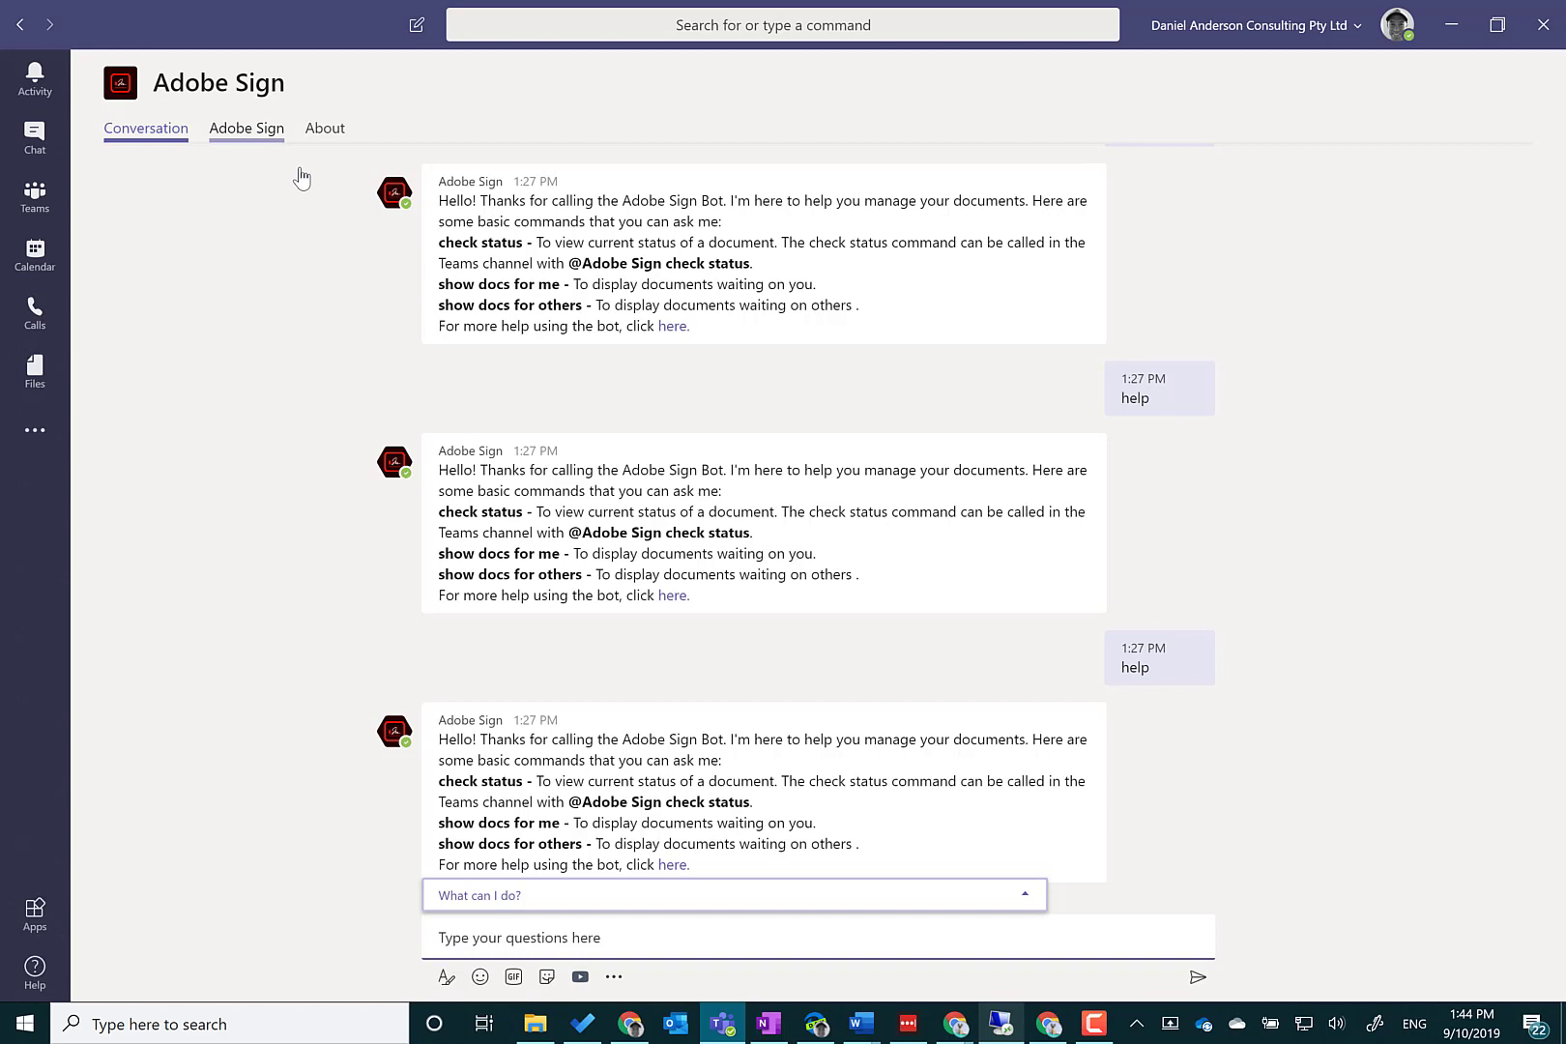
click(245, 128)
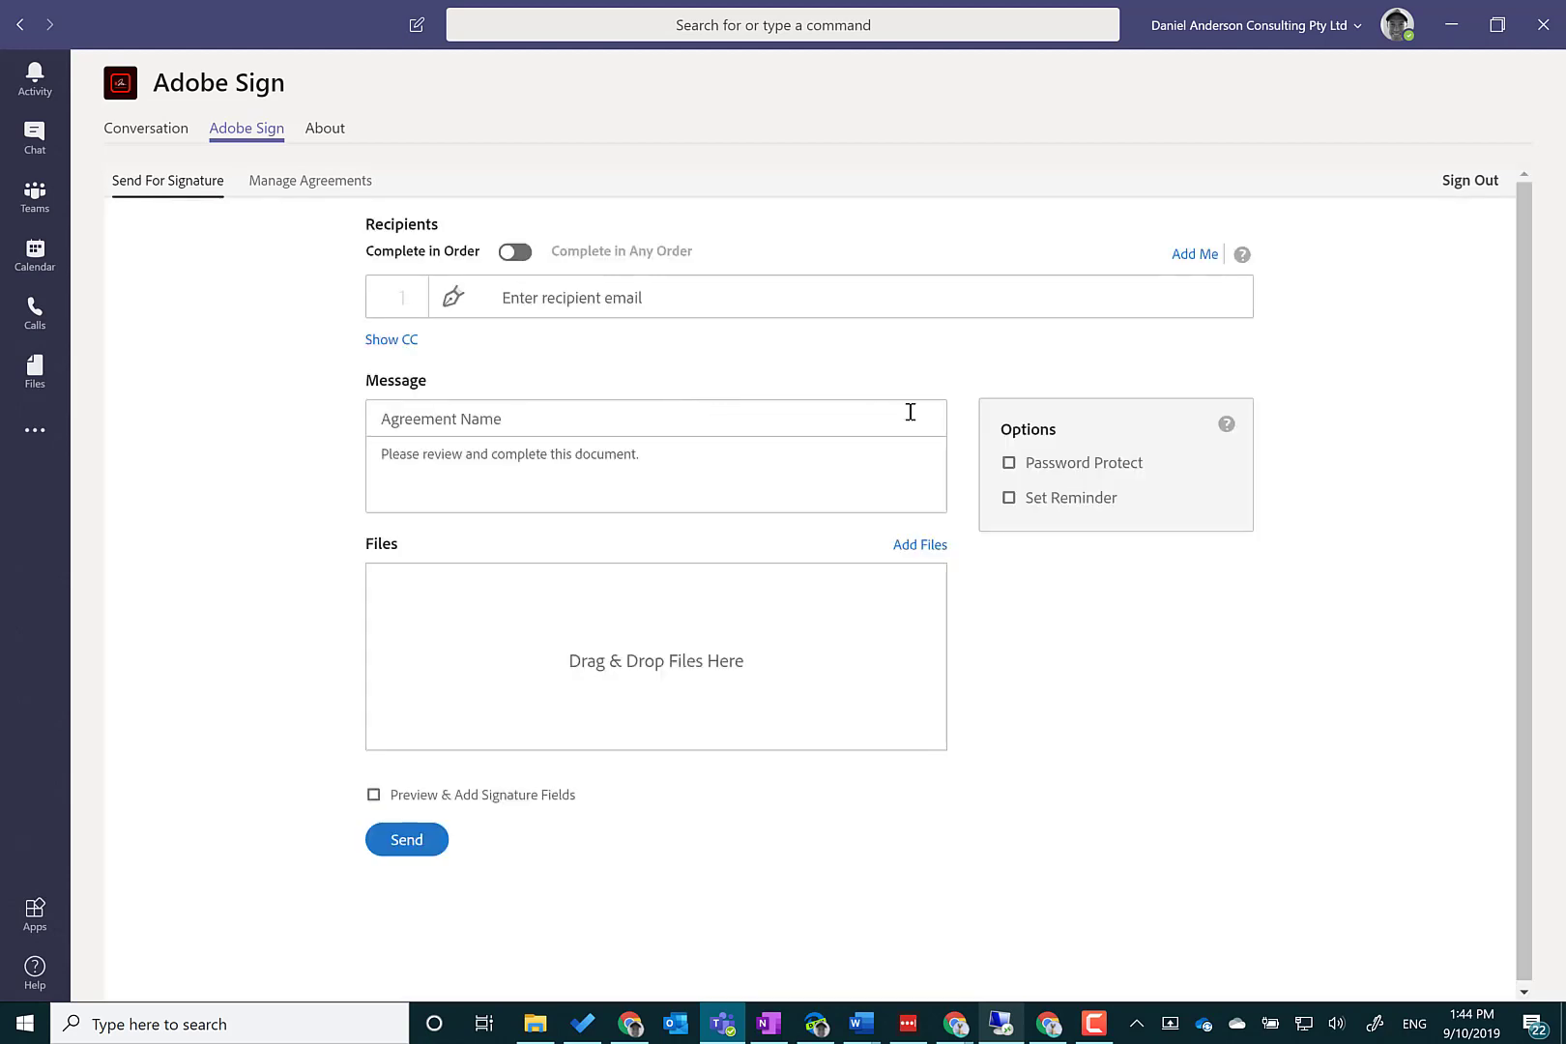
mouse_move(909, 412)
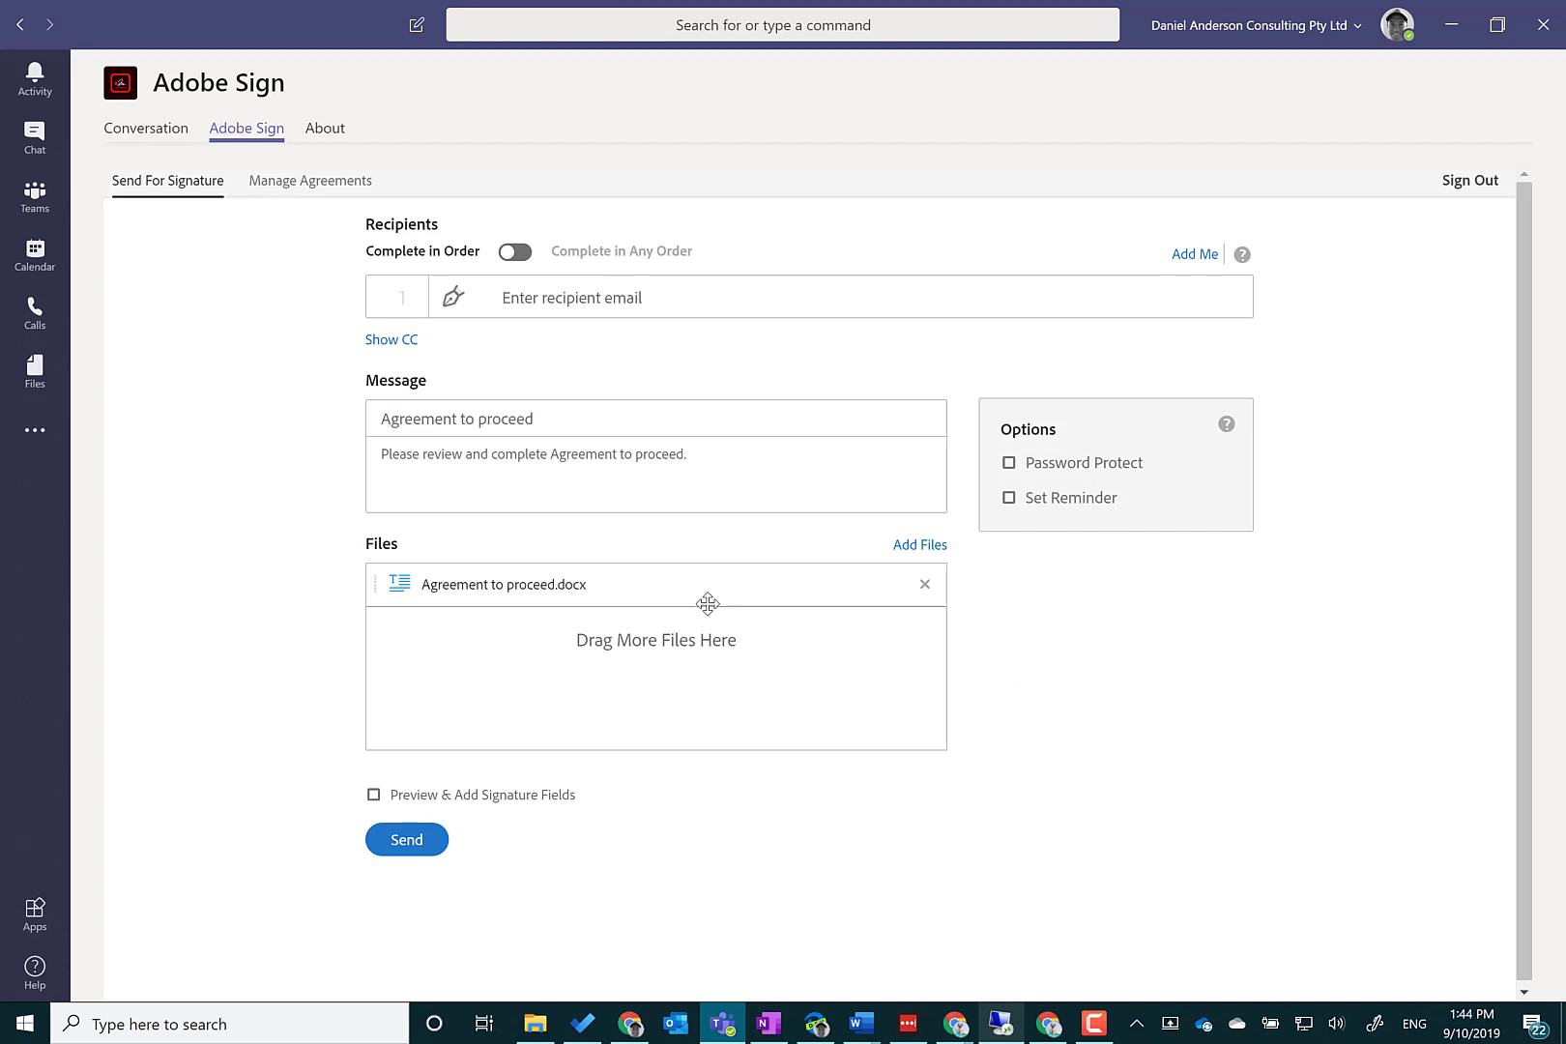
click(572, 297)
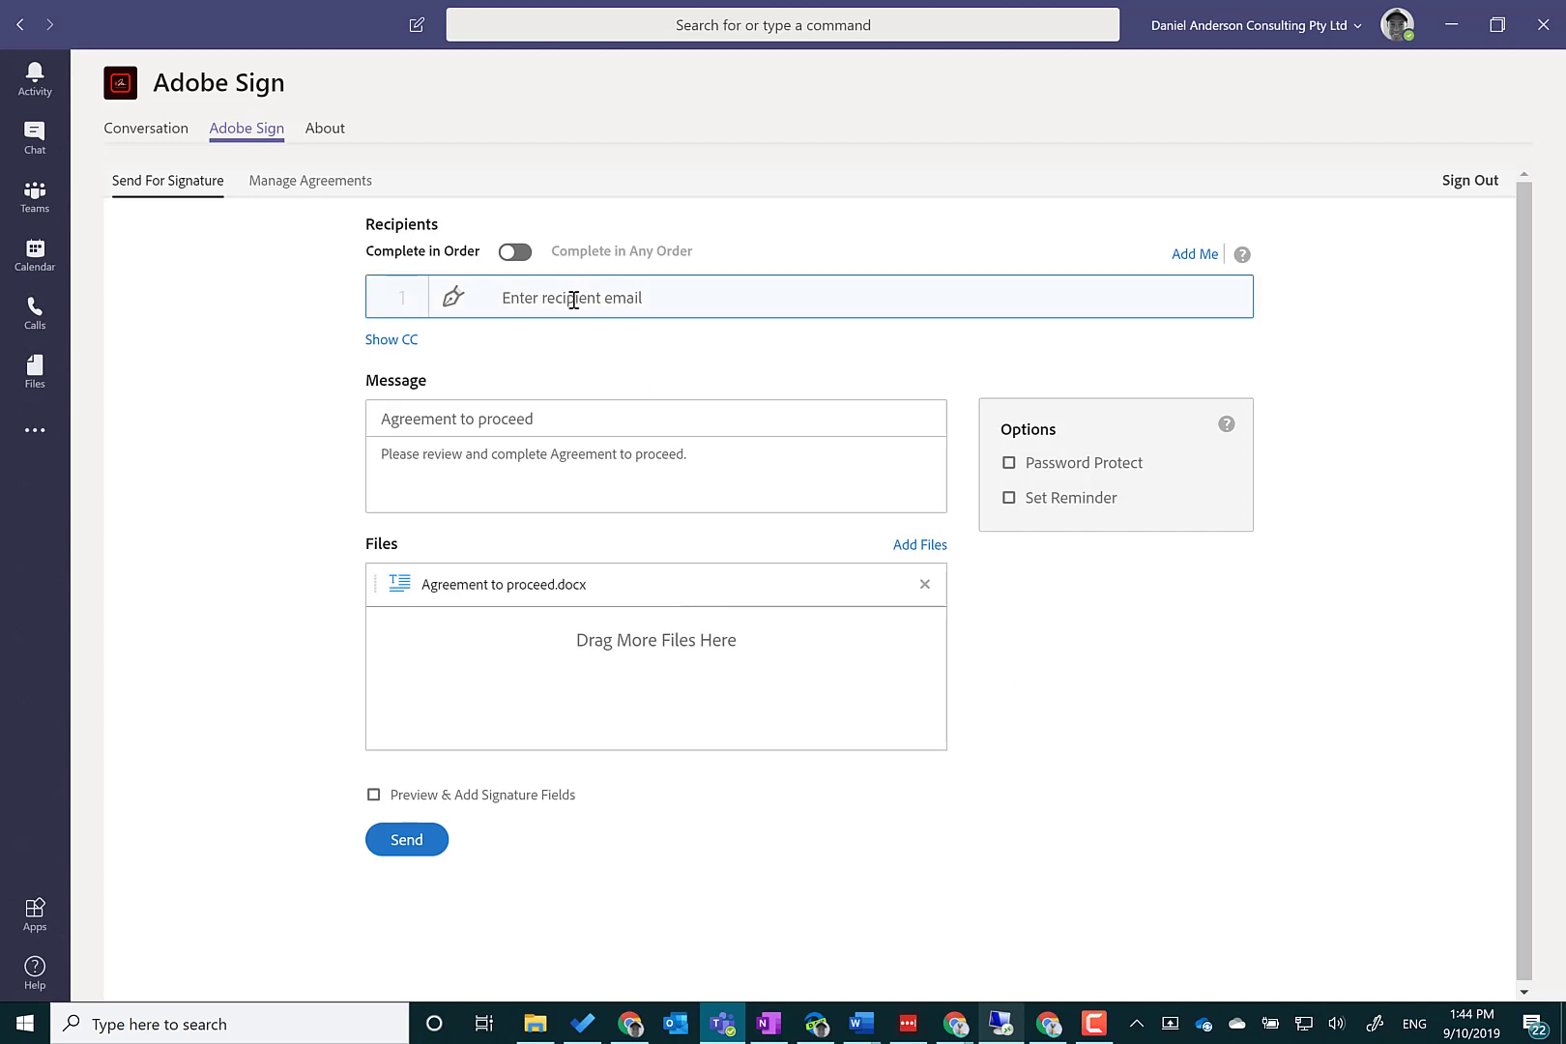
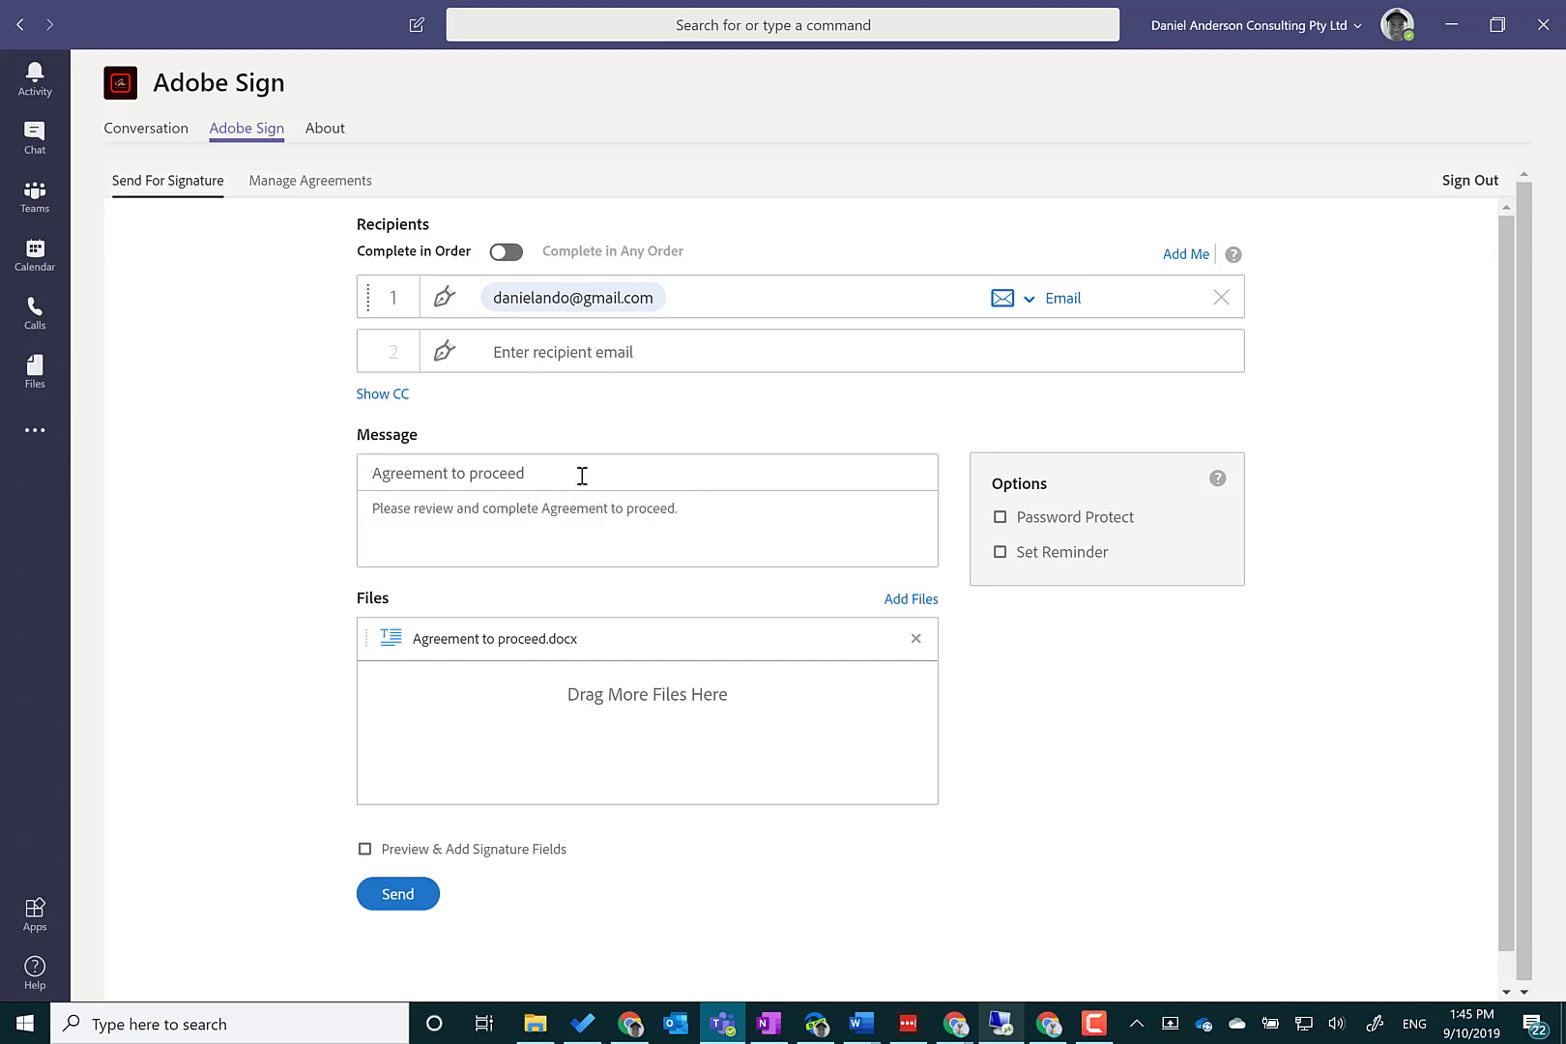
- Rename the agreement 'Agreement to proceed - Office 365 Migration' and enable Preview & Add Signature Fields
triple_click(448, 473)
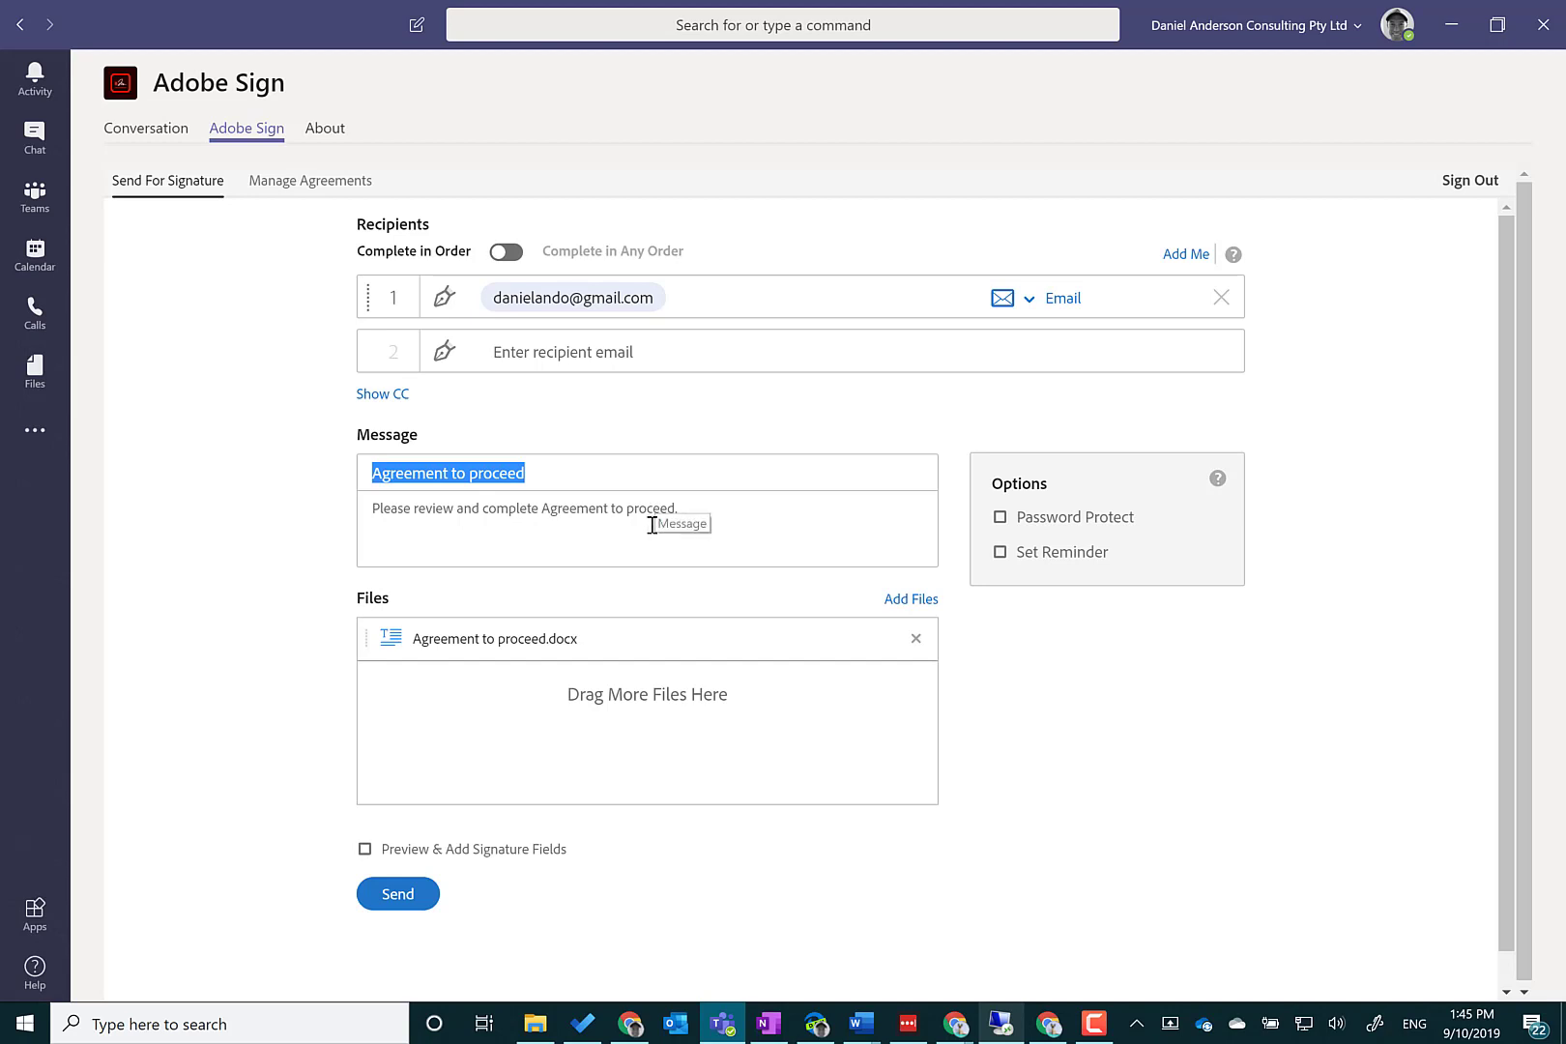
mouse_move(457, 645)
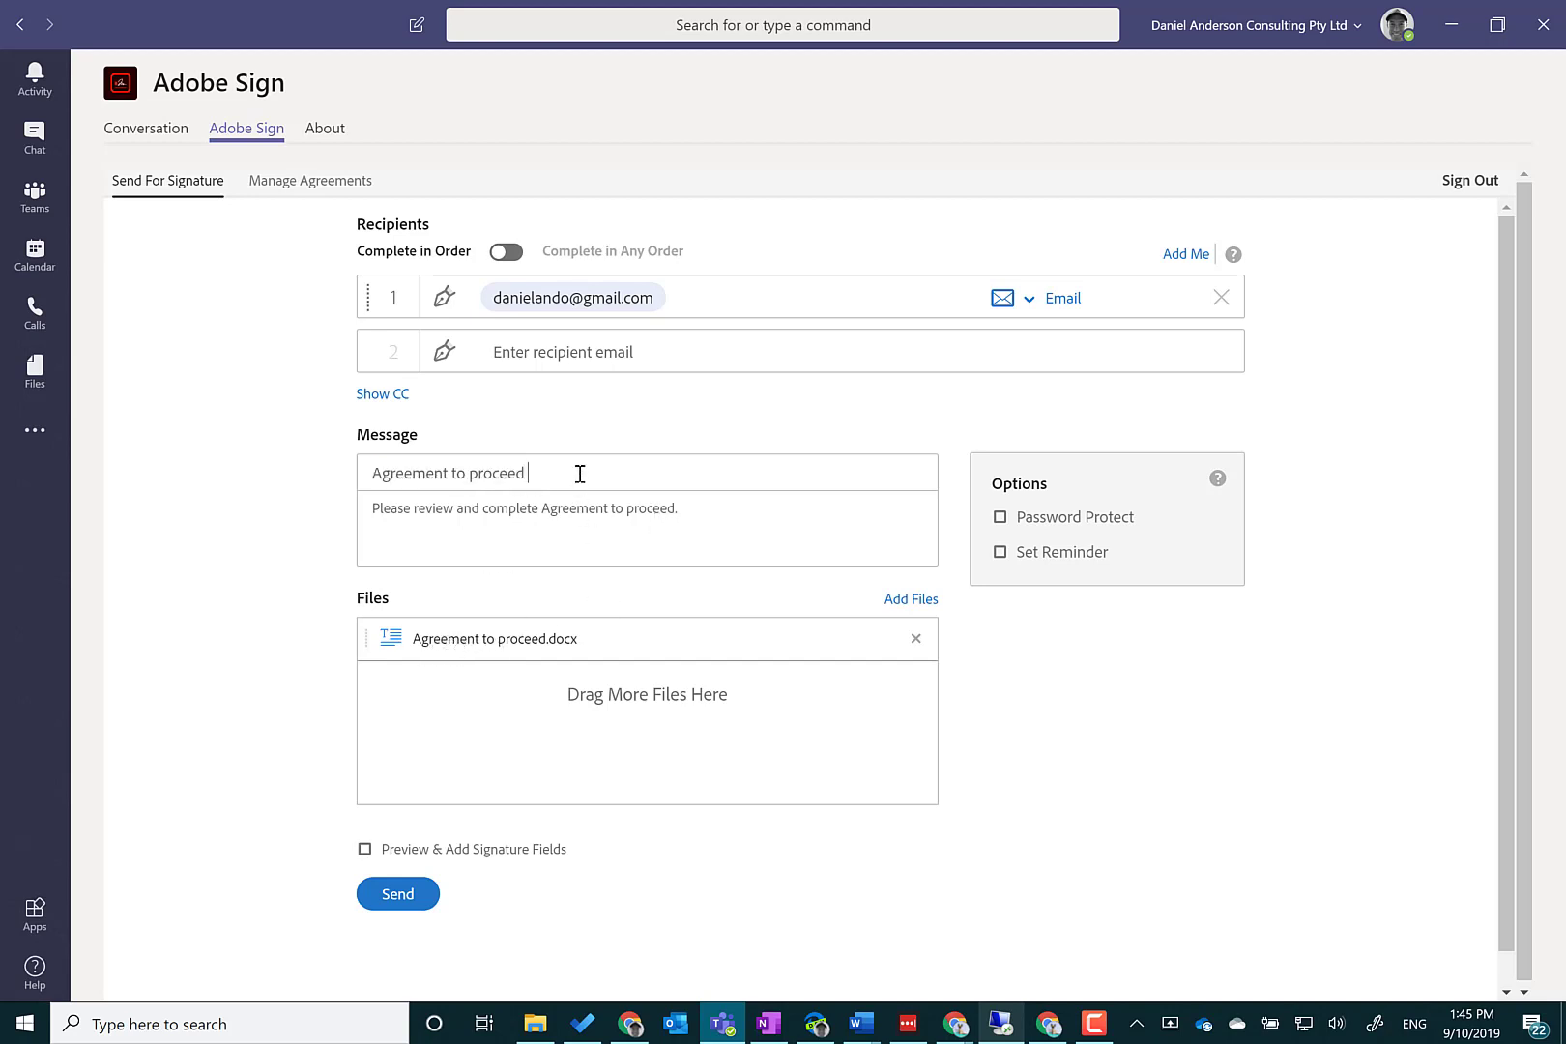
text(- Office)
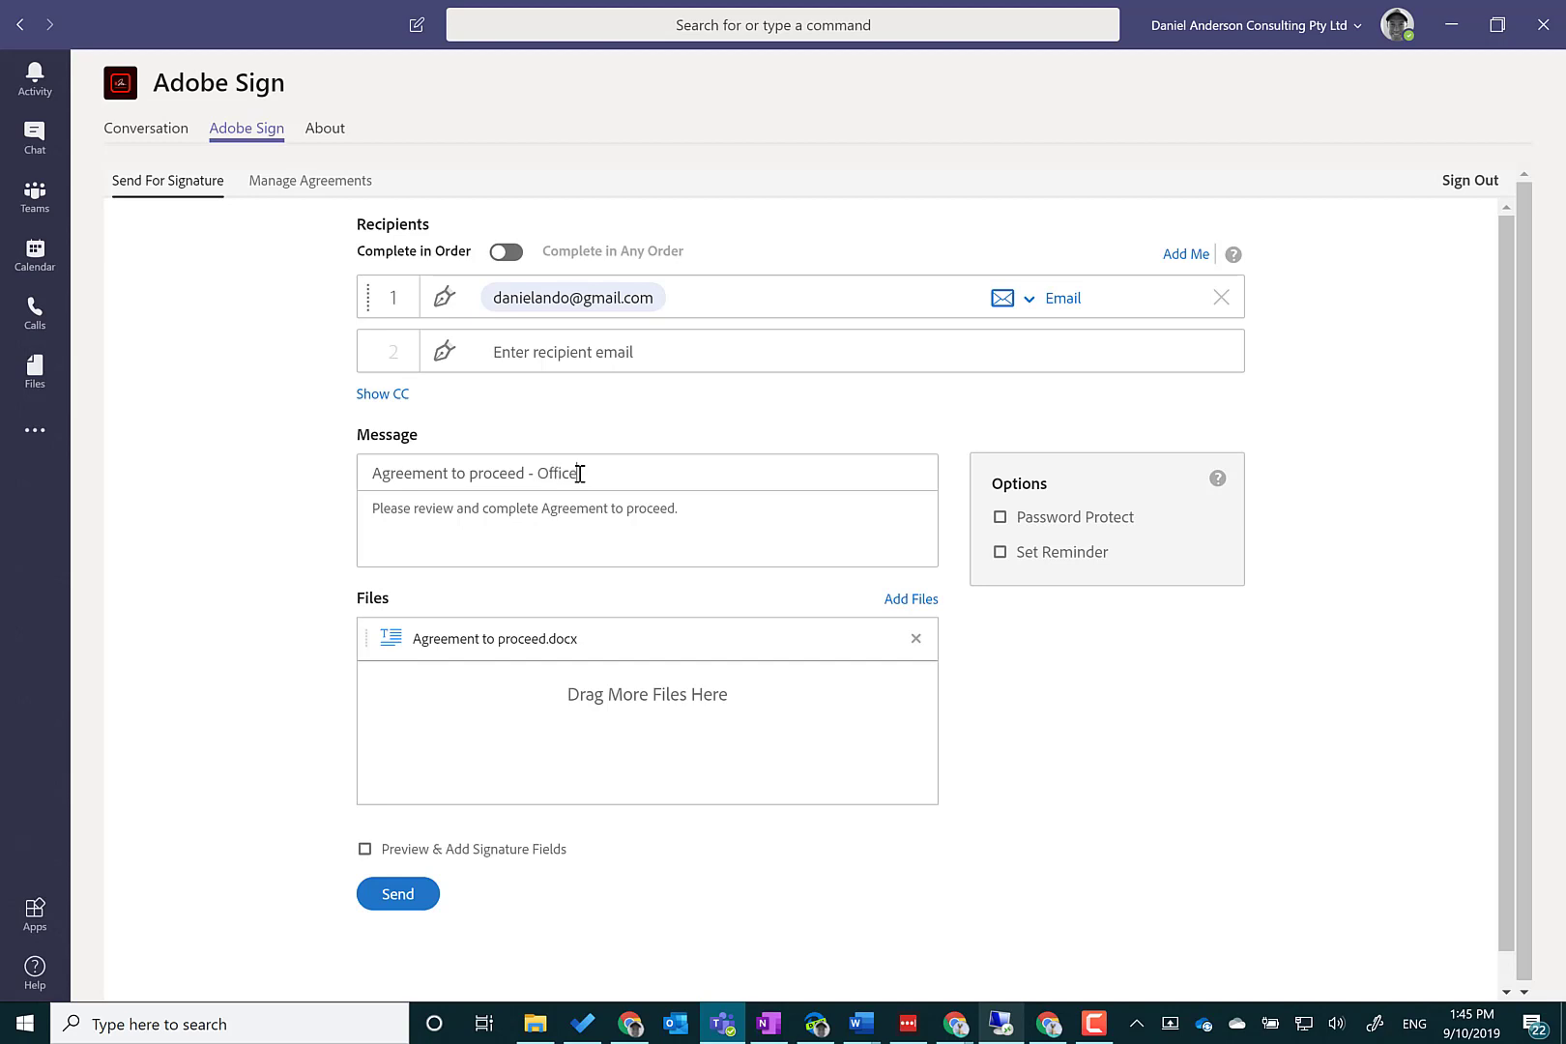
text(365)
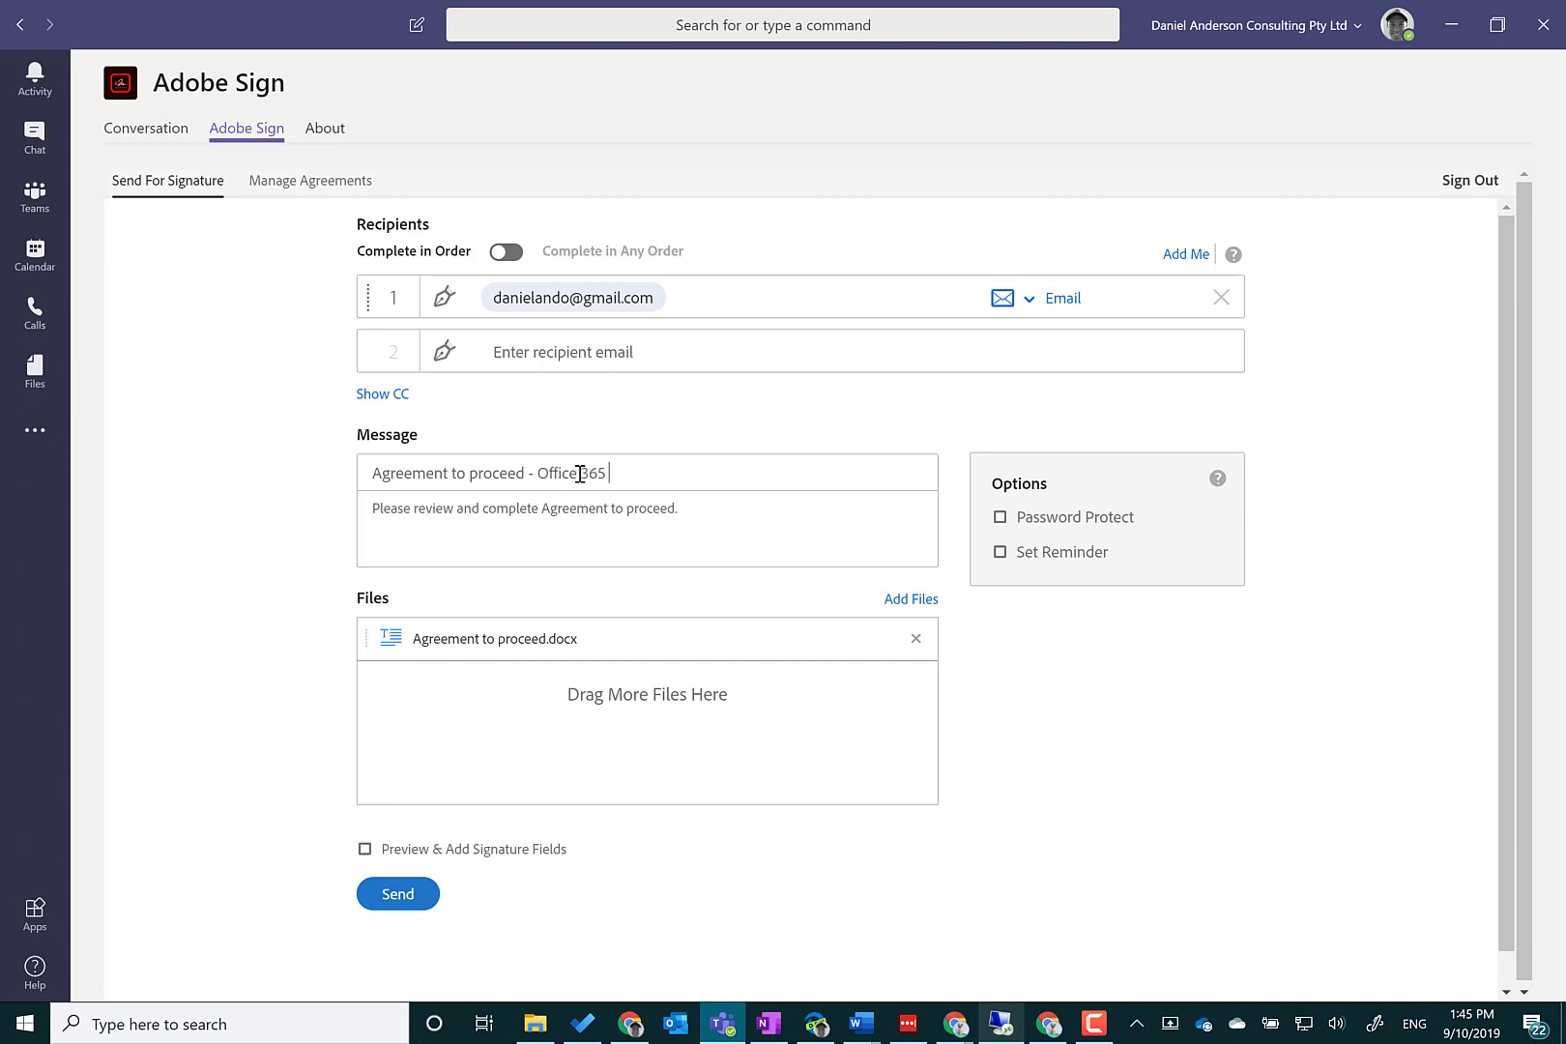
text(Migration)
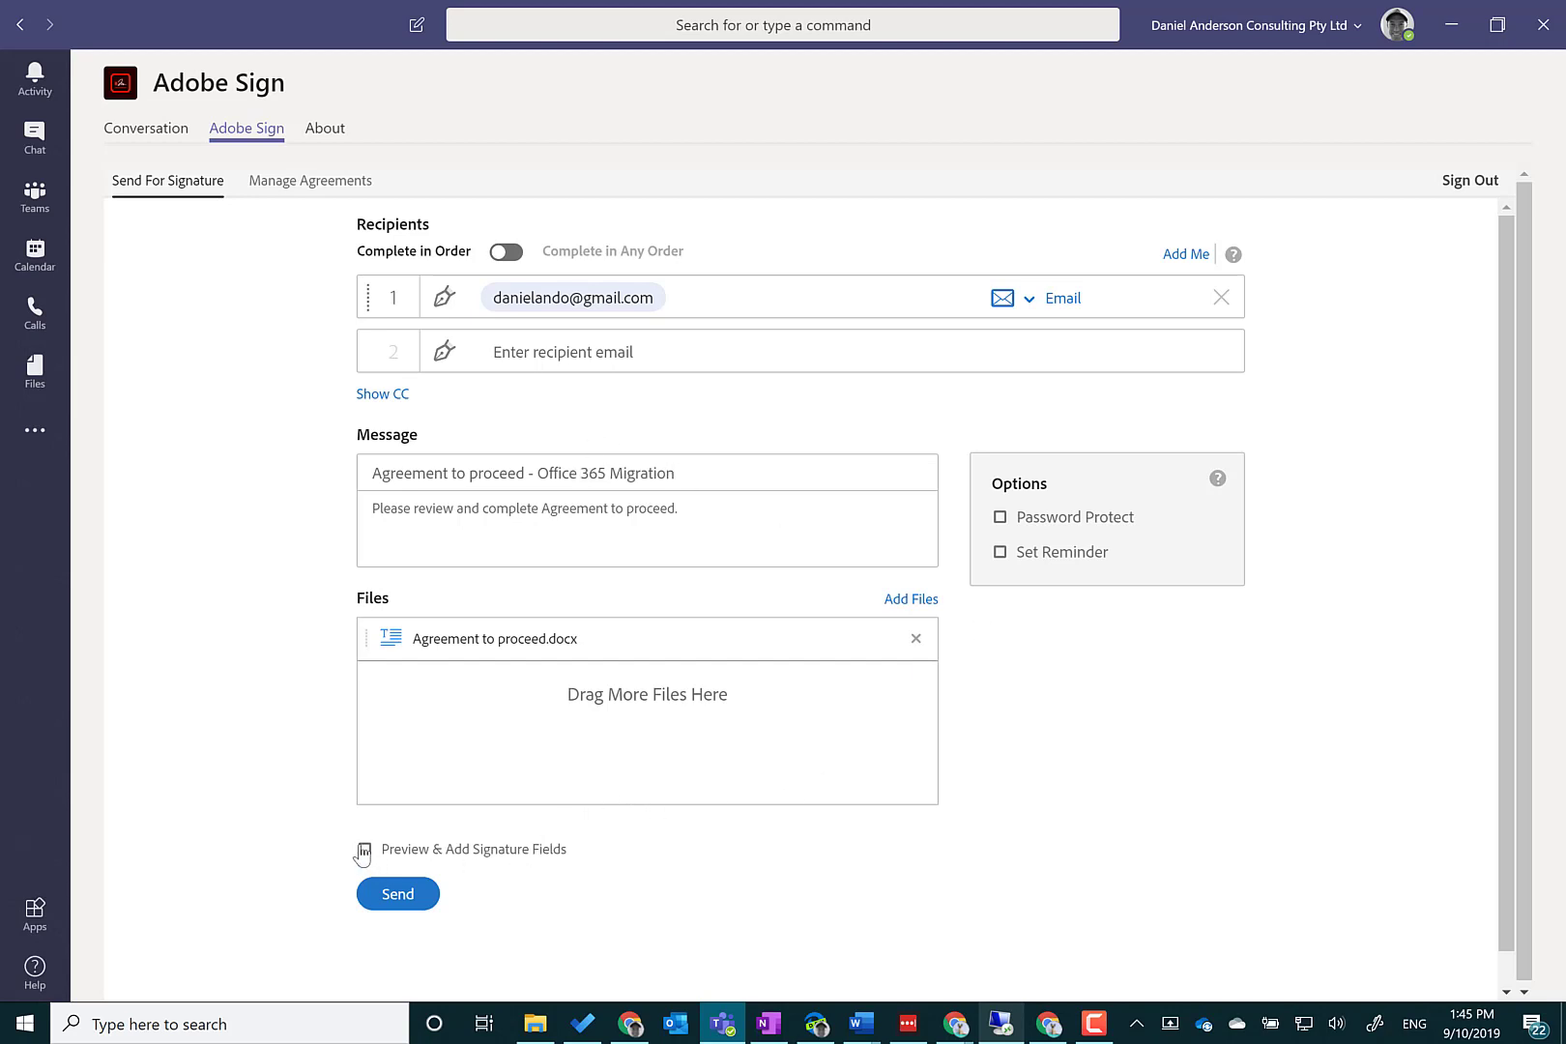
click(364, 849)
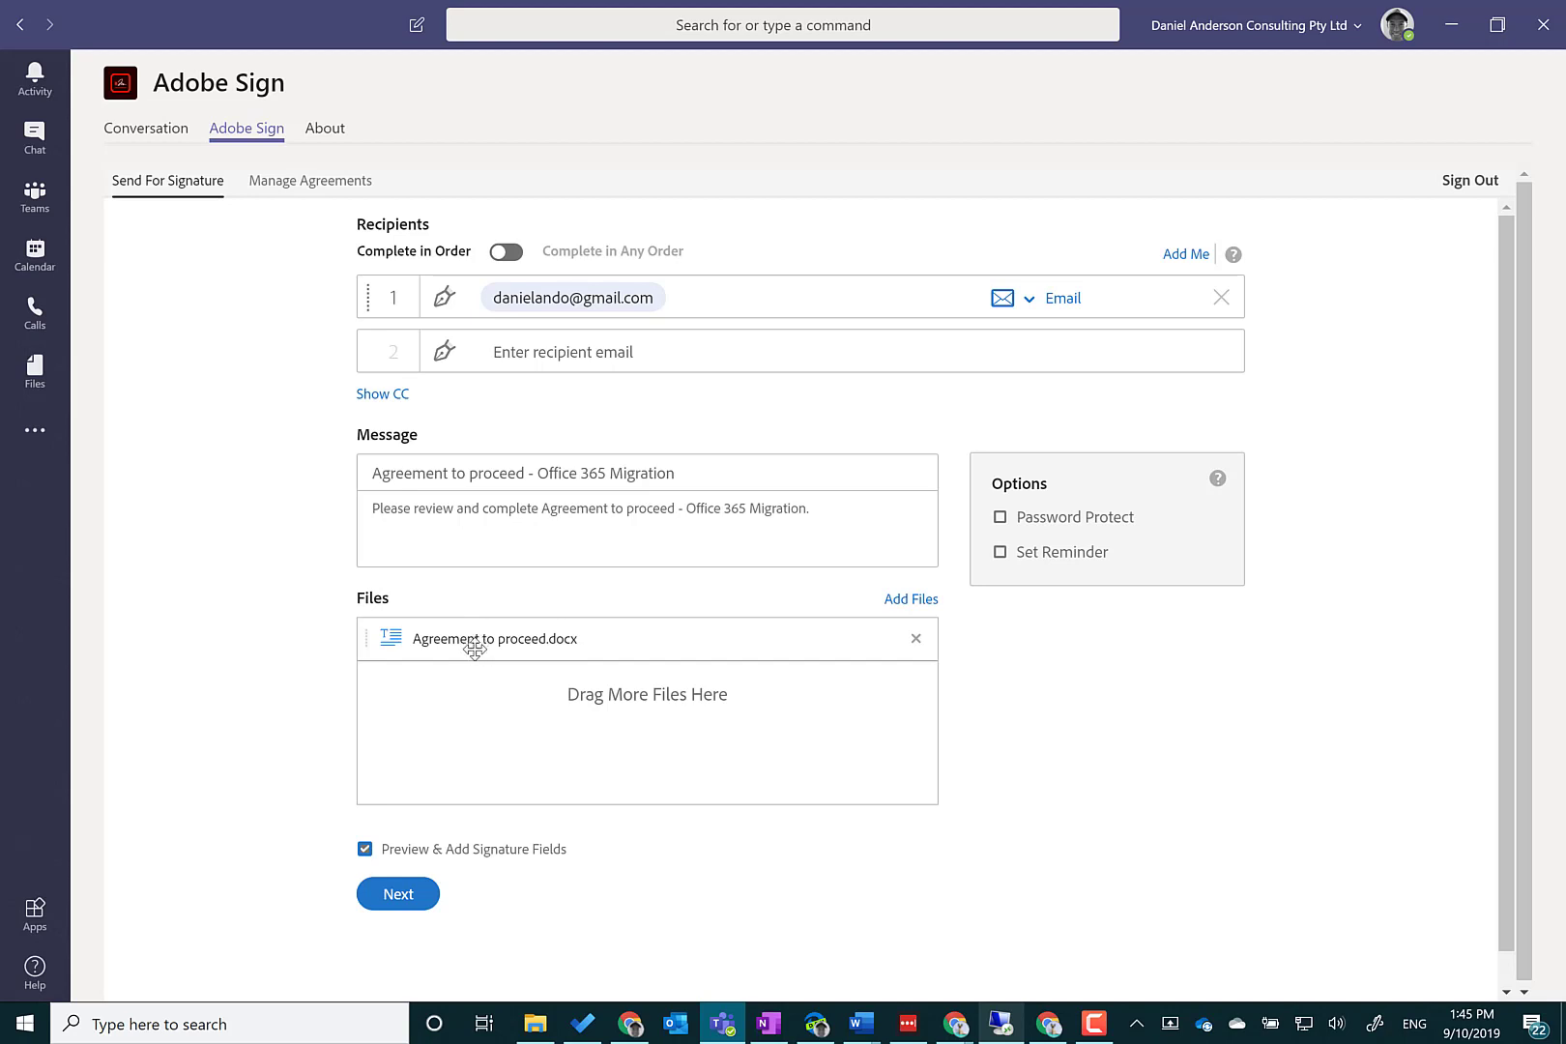
click(396, 893)
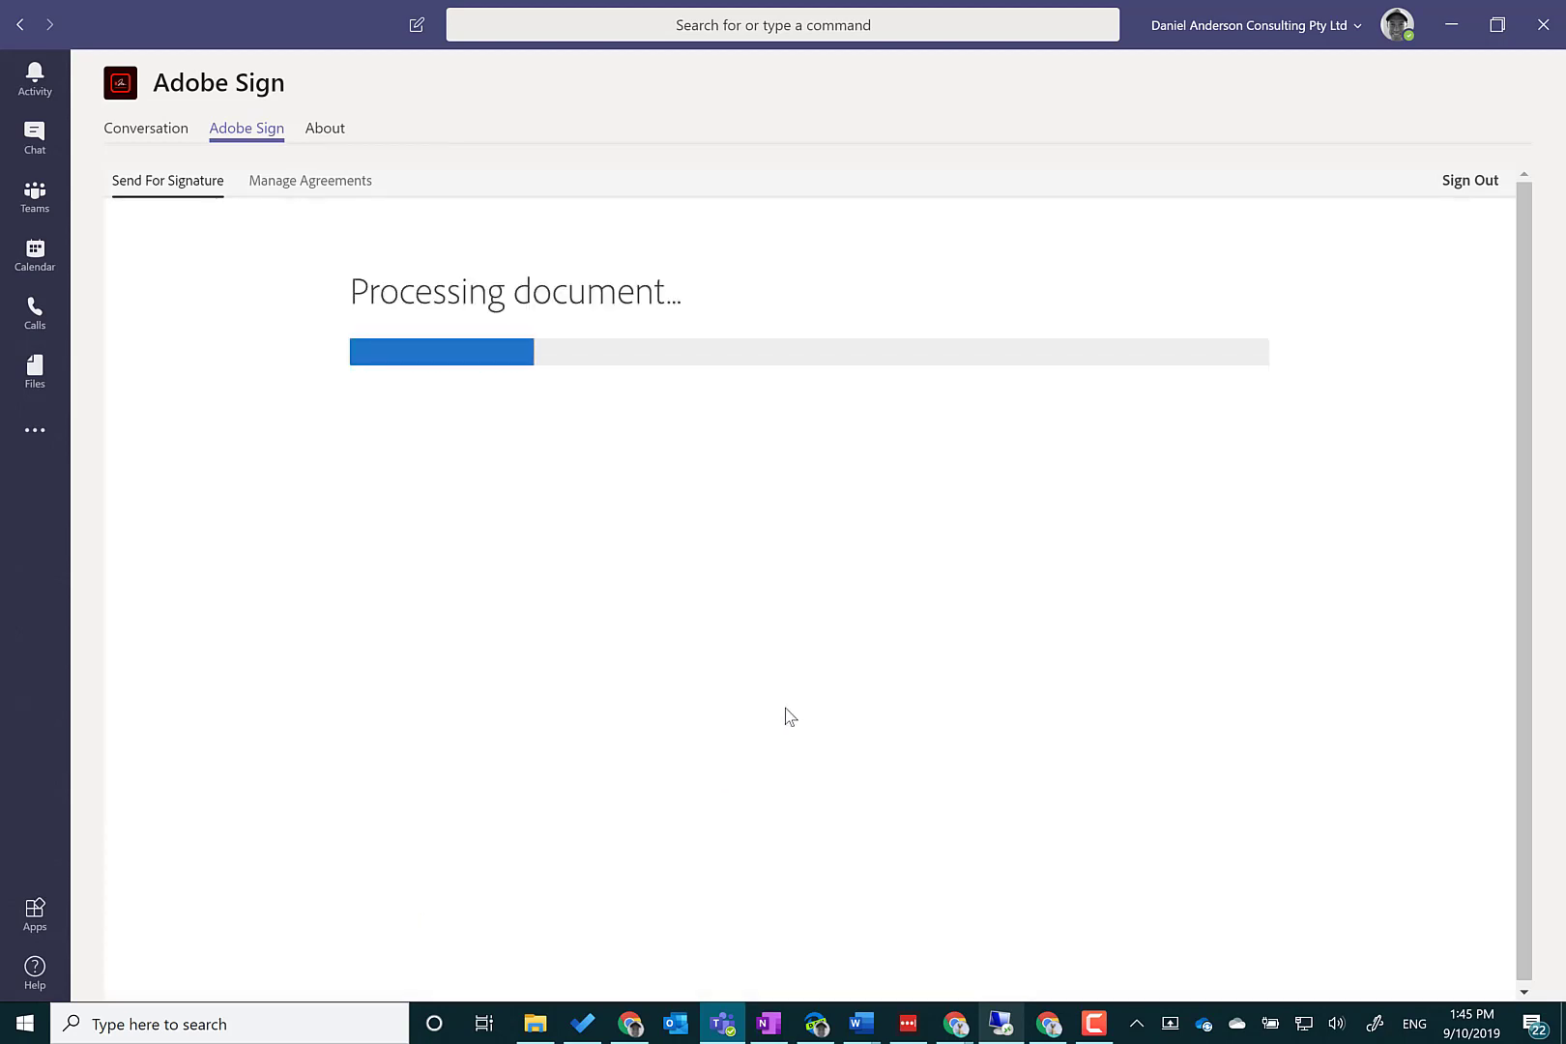
mouse_move(914, 580)
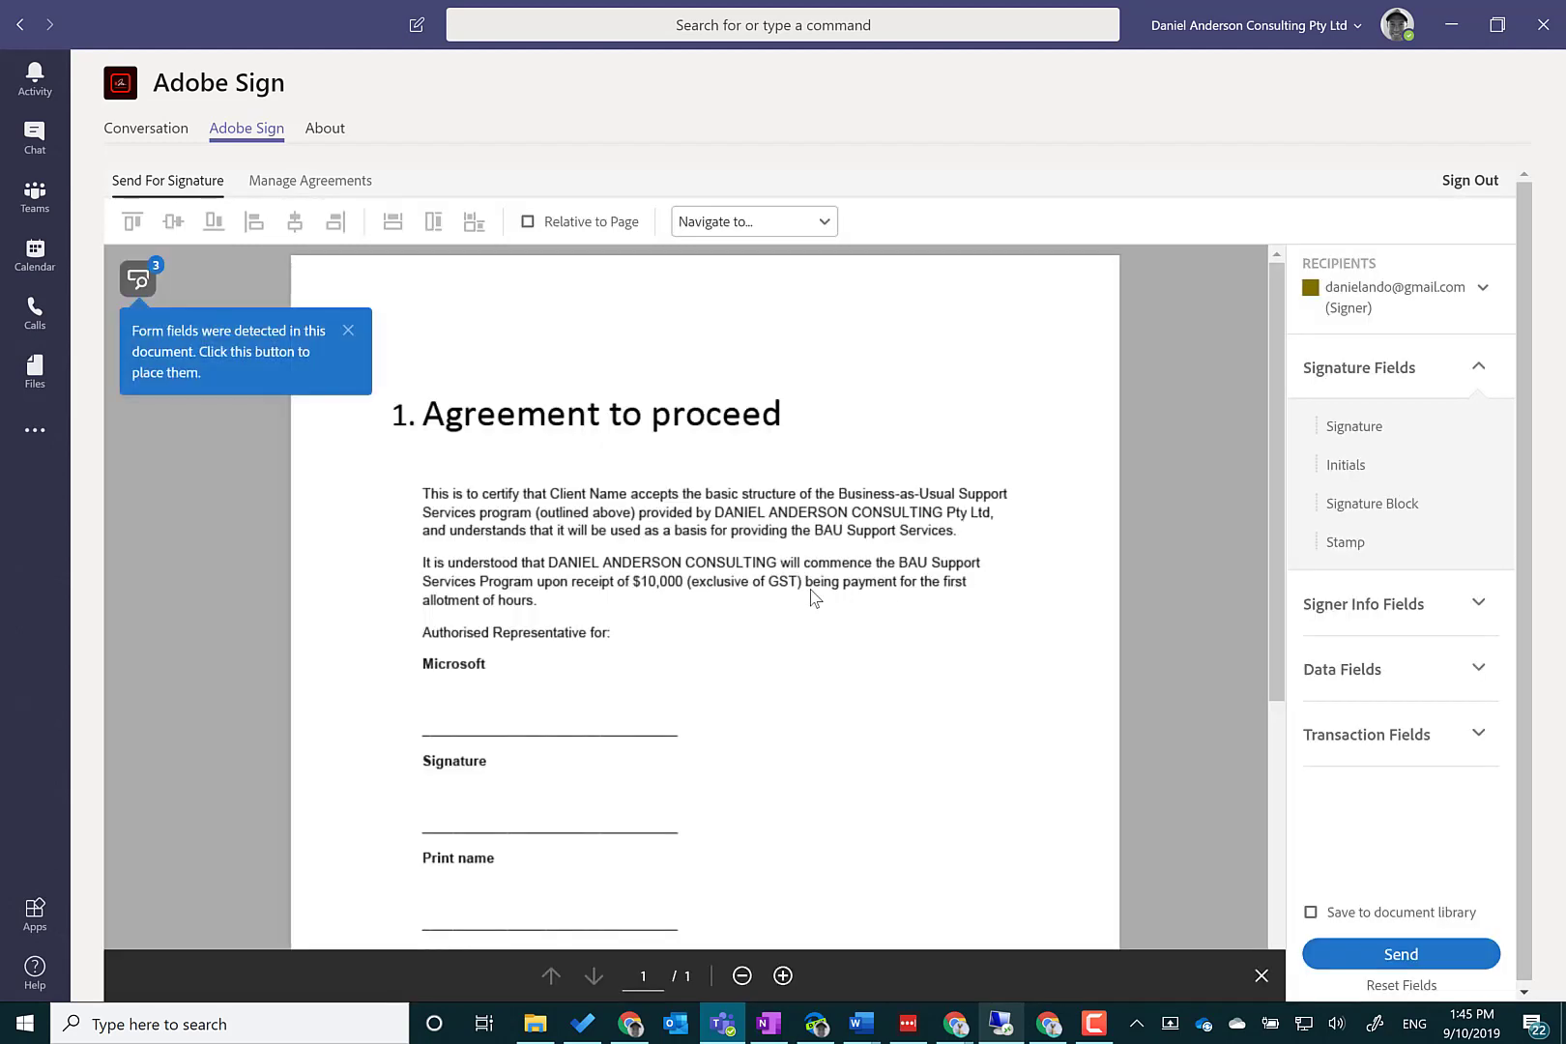
- Place a signature field on the Microsoft representative's signature line and send the agreement
scroll(down, 3)
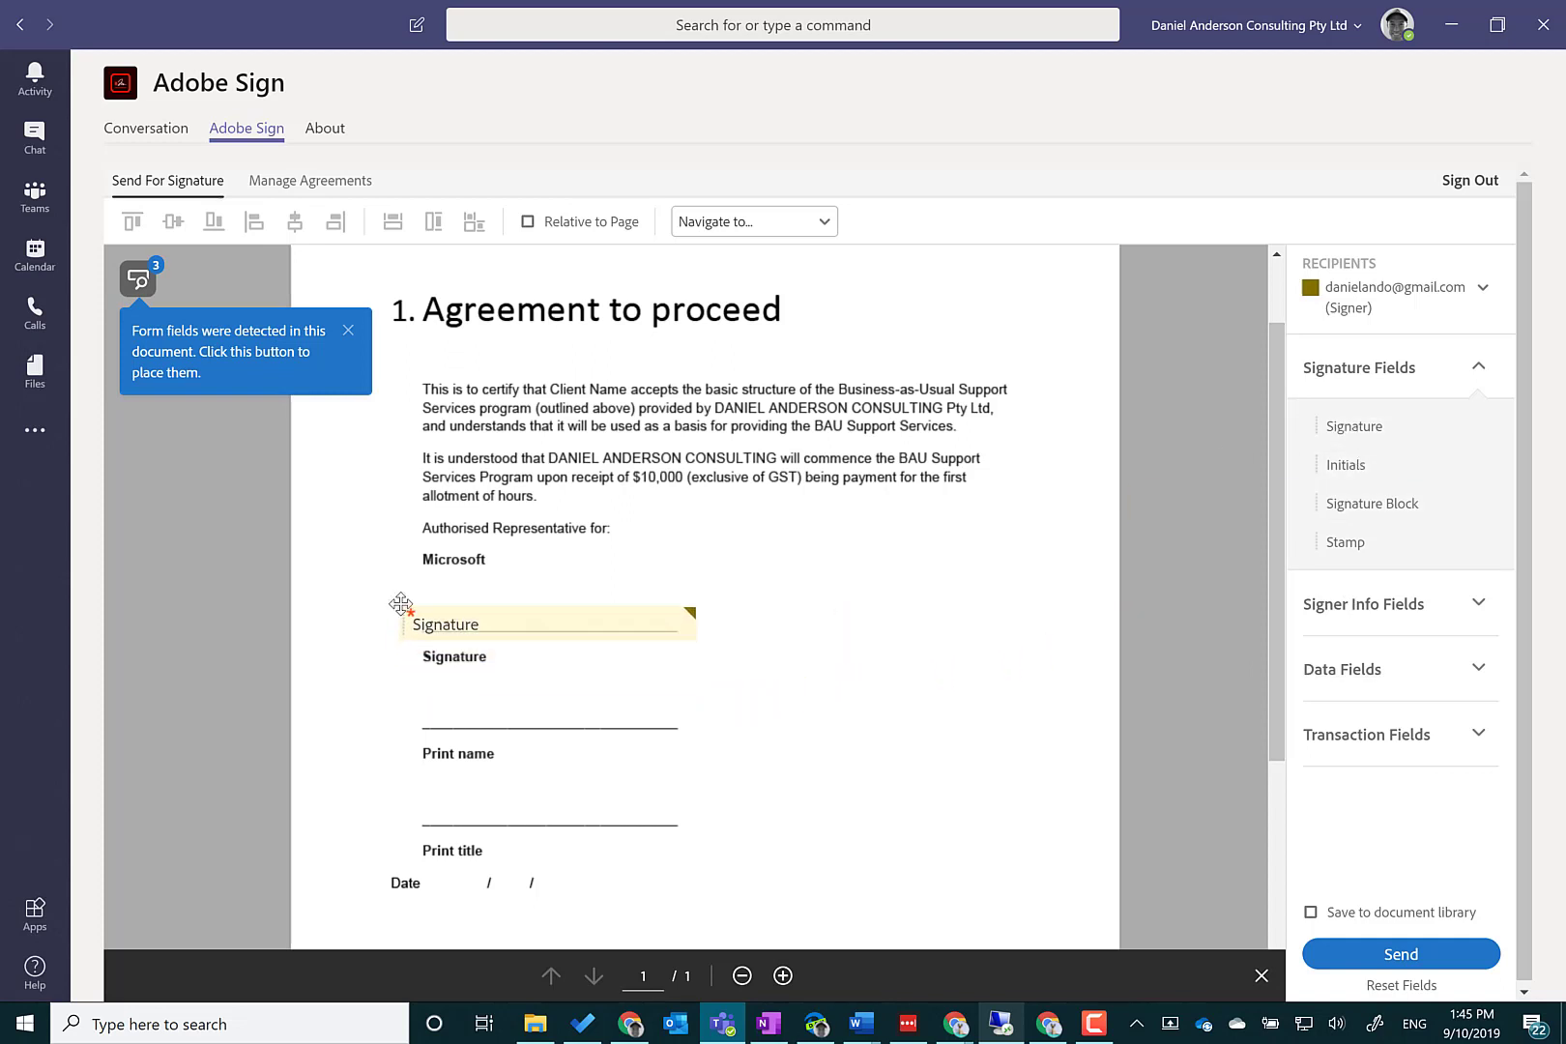
click(349, 330)
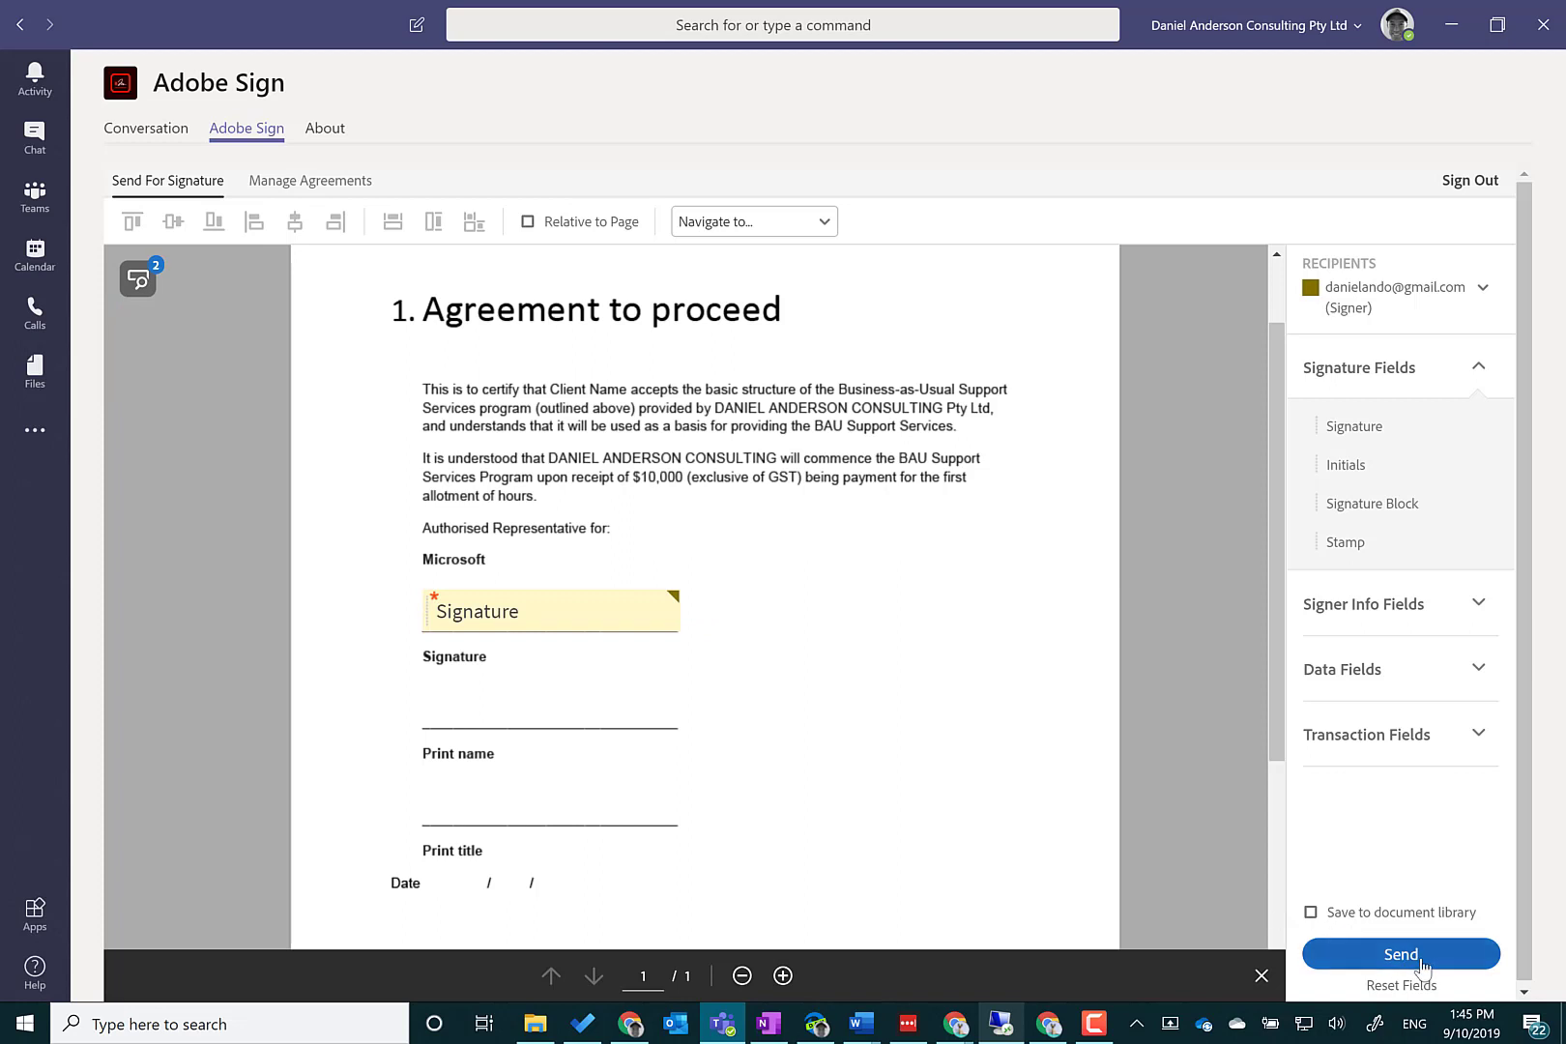
click(1399, 953)
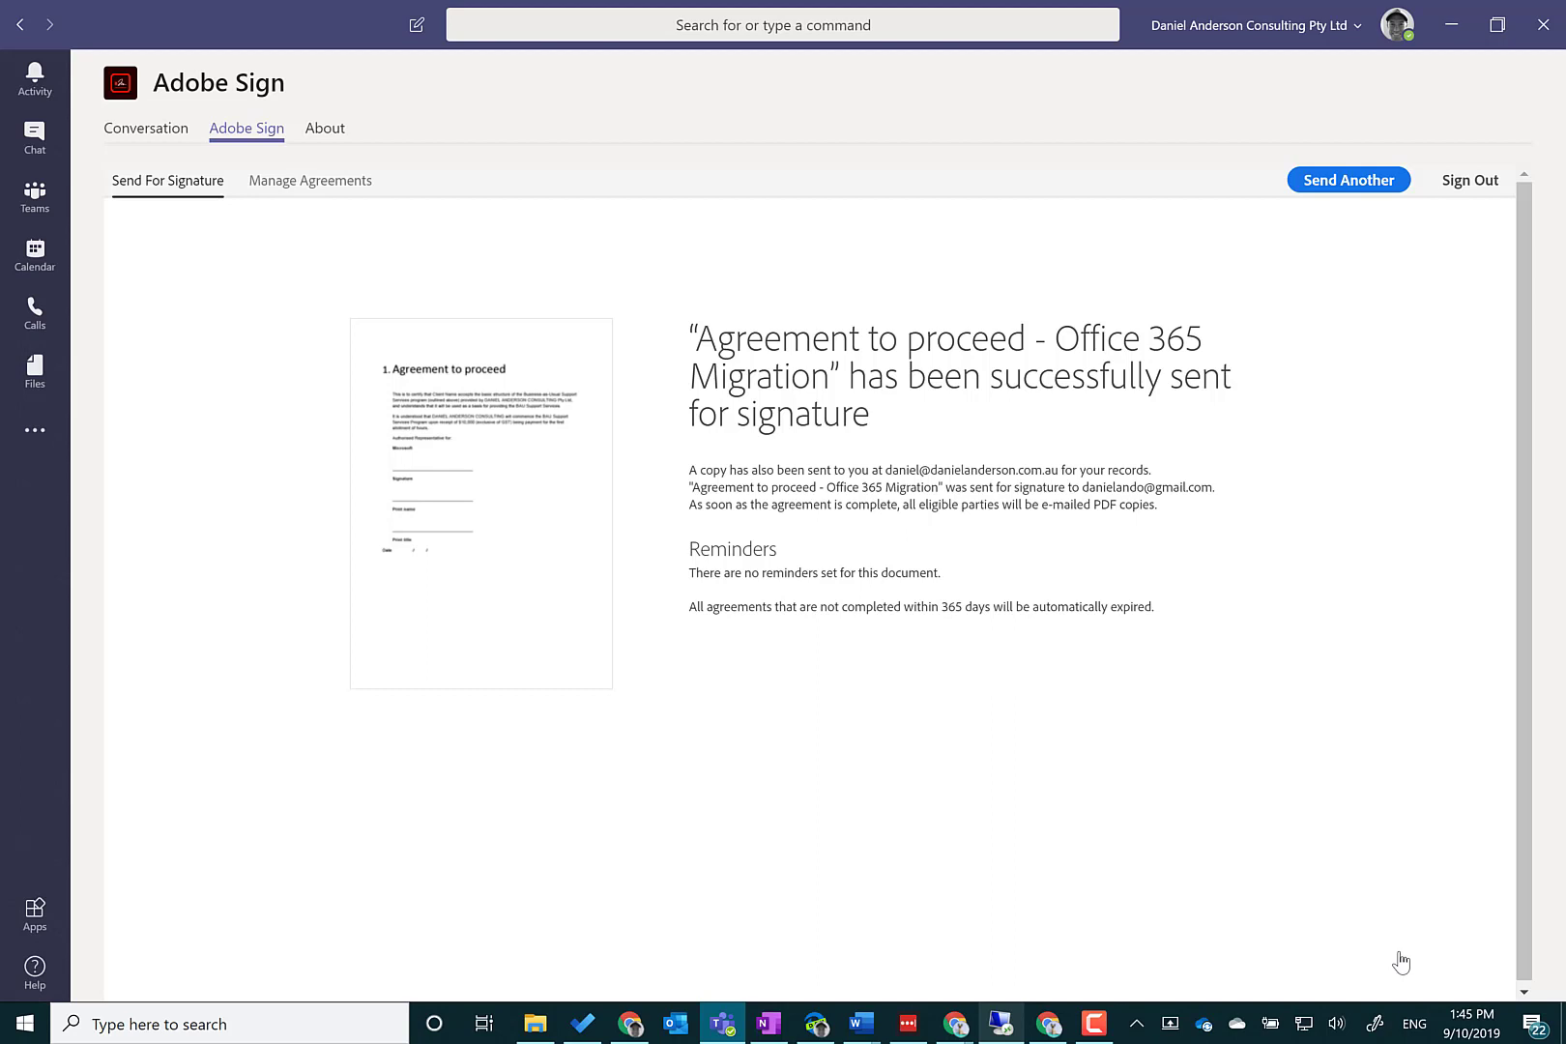
mouse_move(1243, 918)
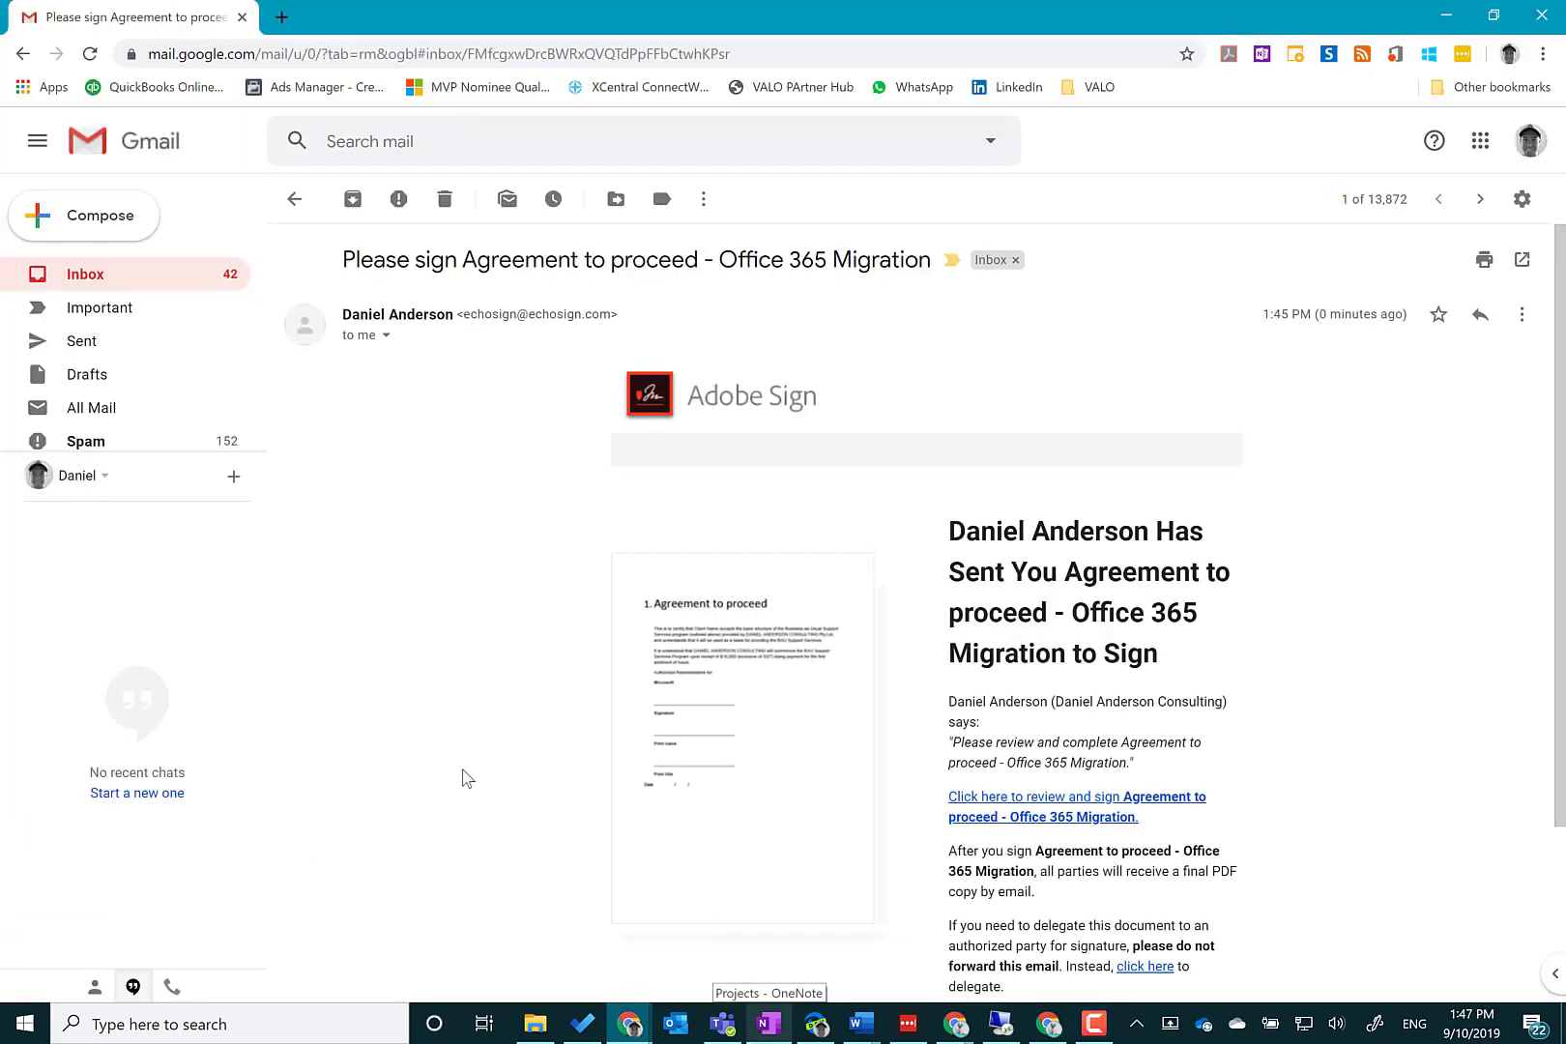
mouse_move(1216, 577)
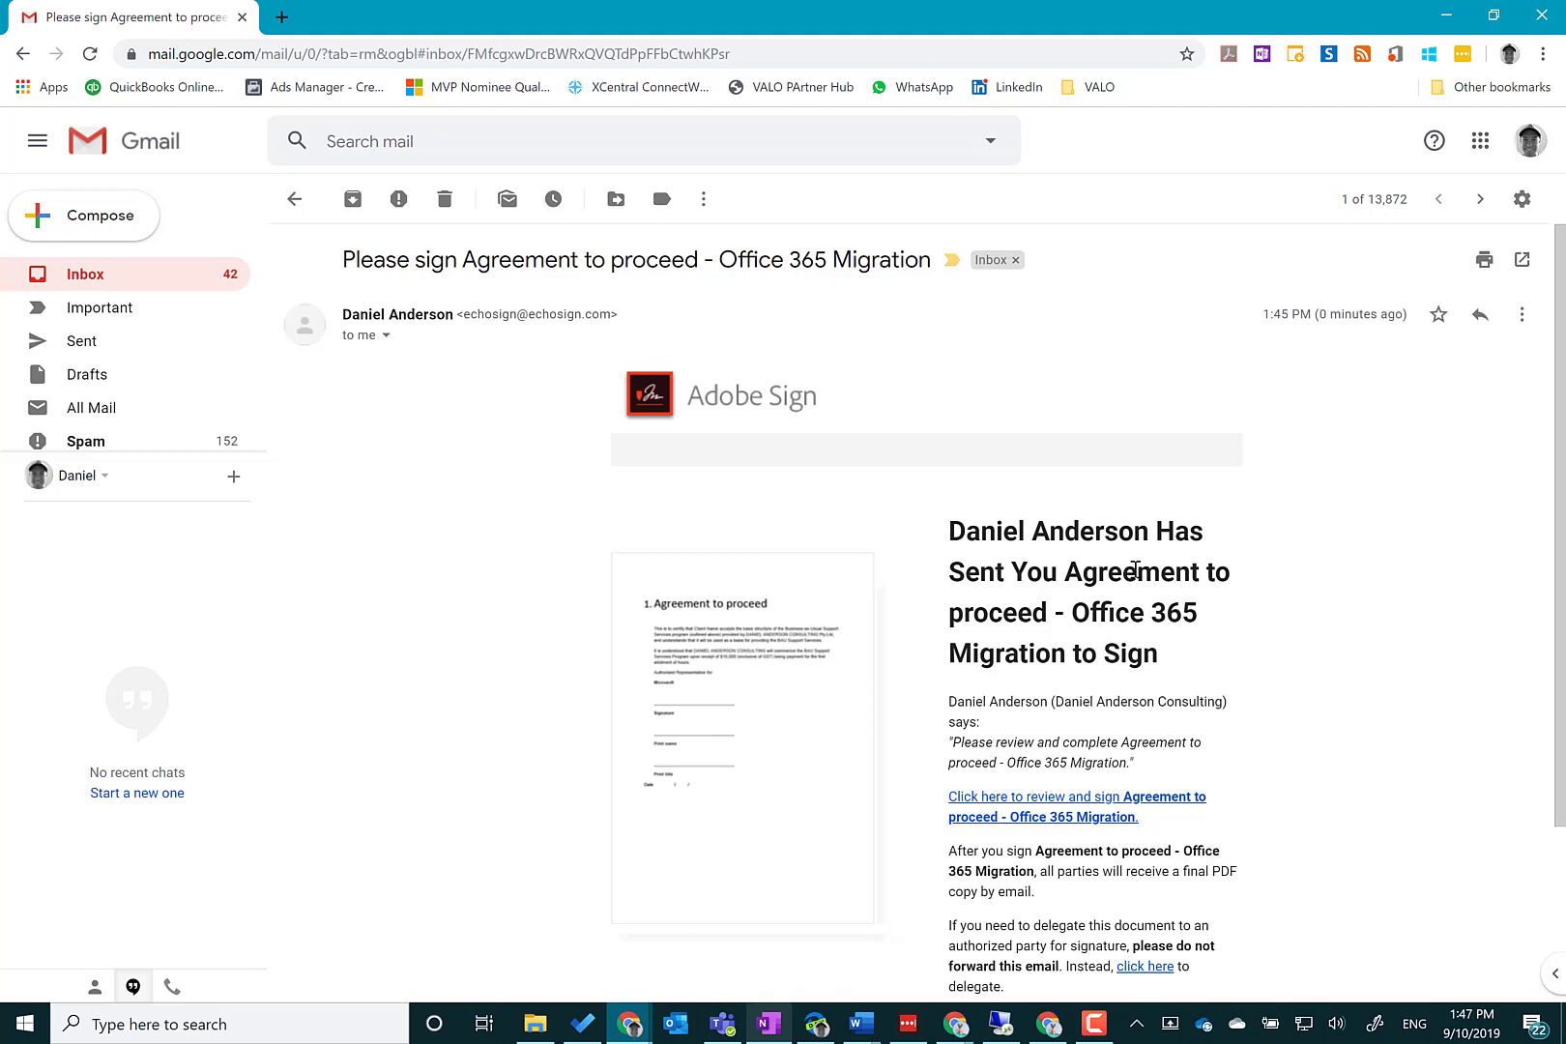
mouse_move(1150, 627)
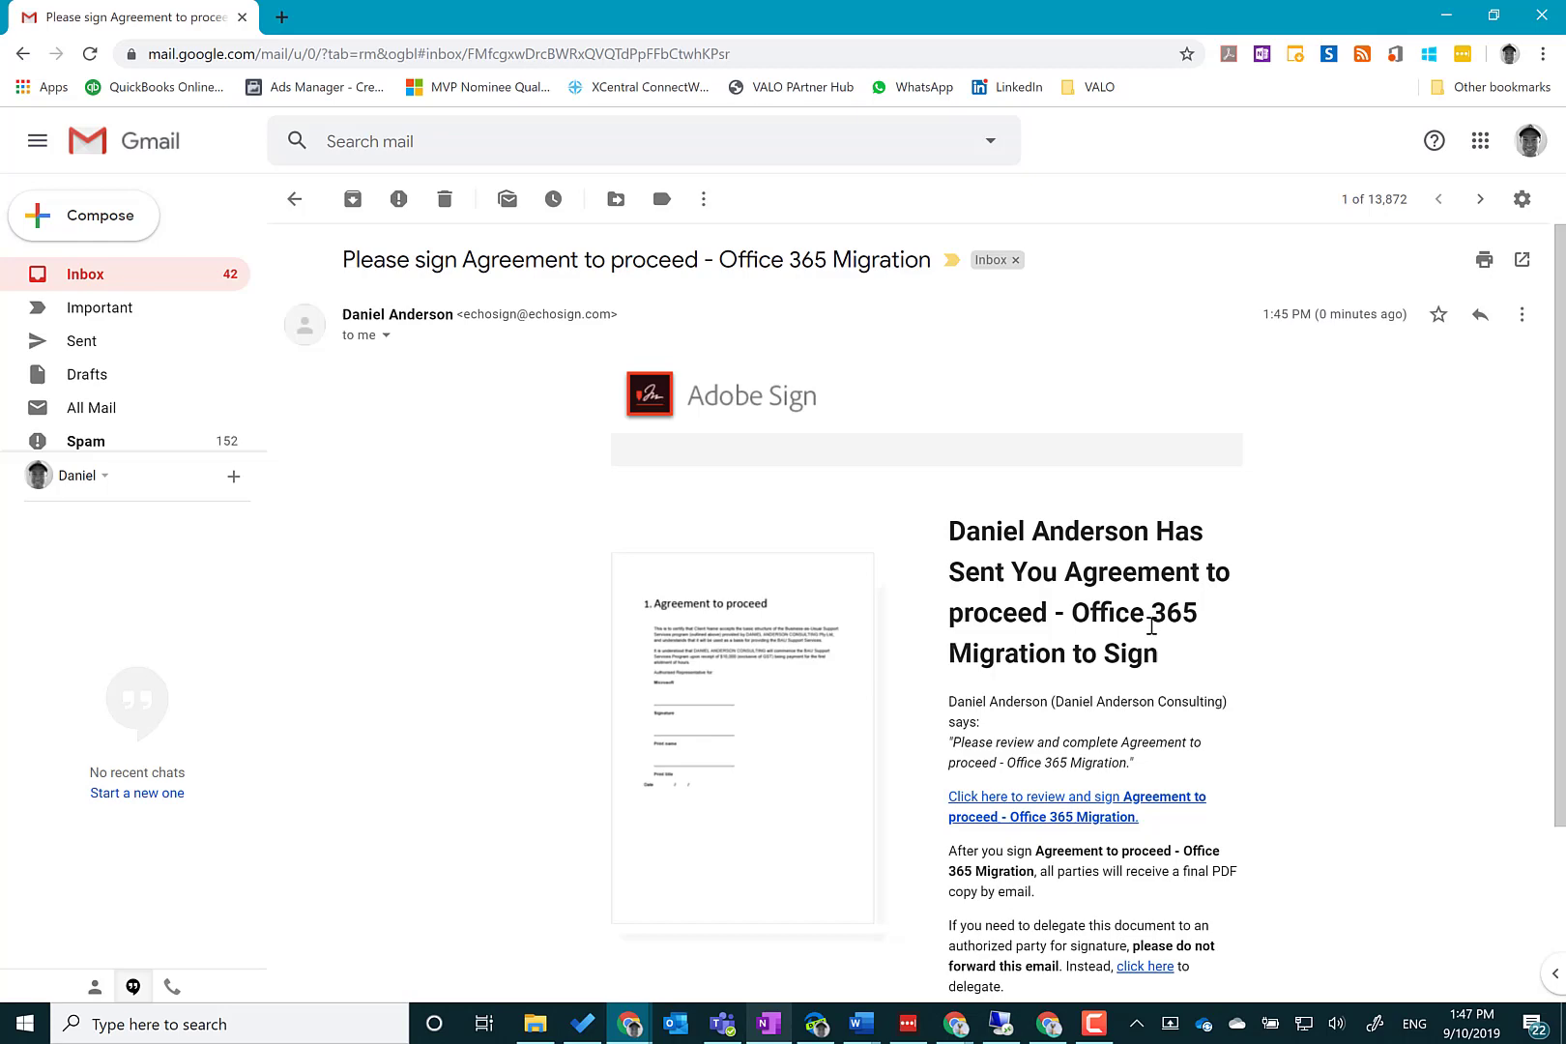
mouse_move(1134, 617)
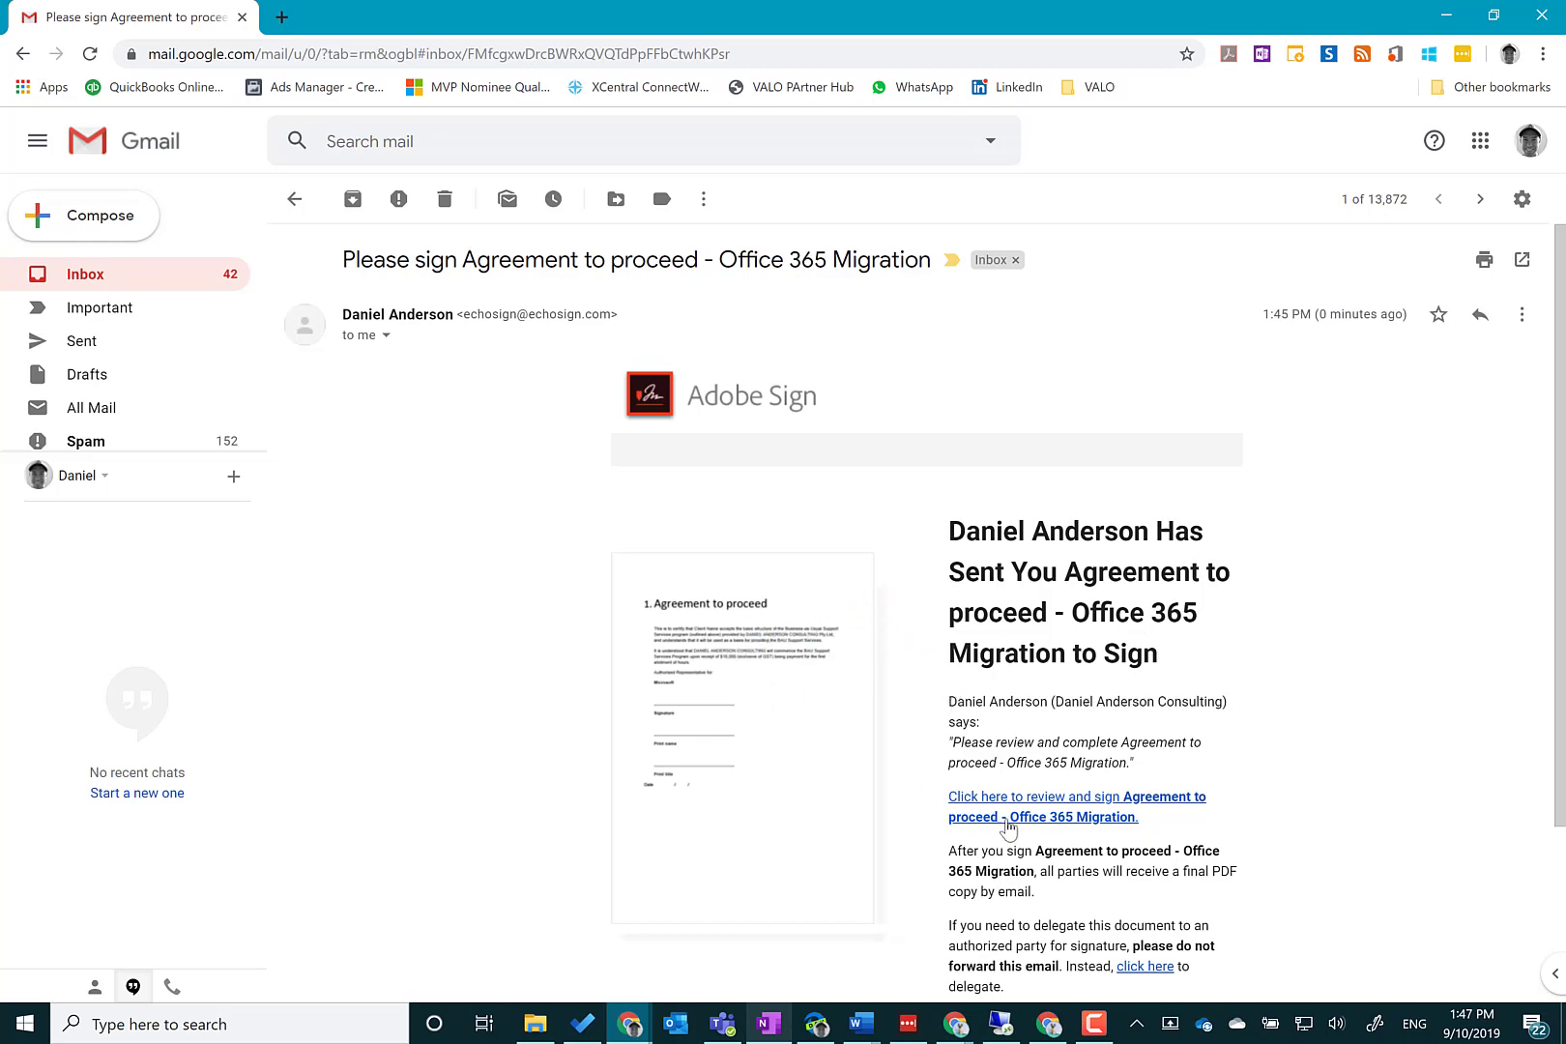
- Follow the Adobe Sign email's 'Click here to review and sign' link
scroll(down, 3)
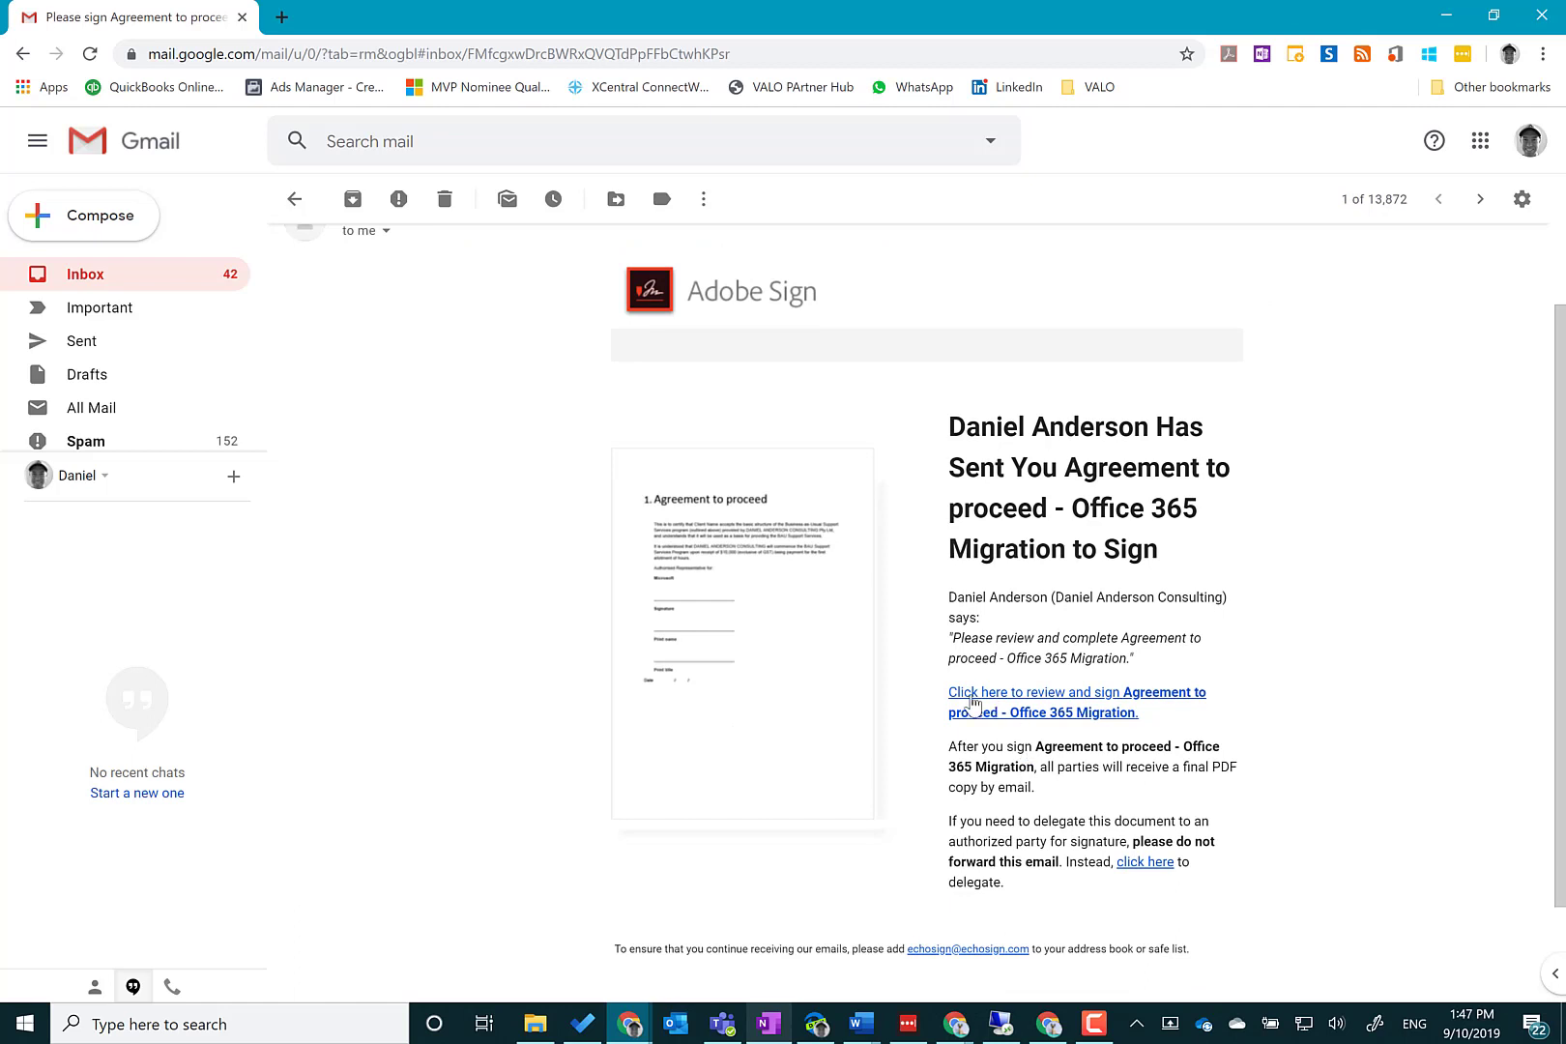
click(1076, 692)
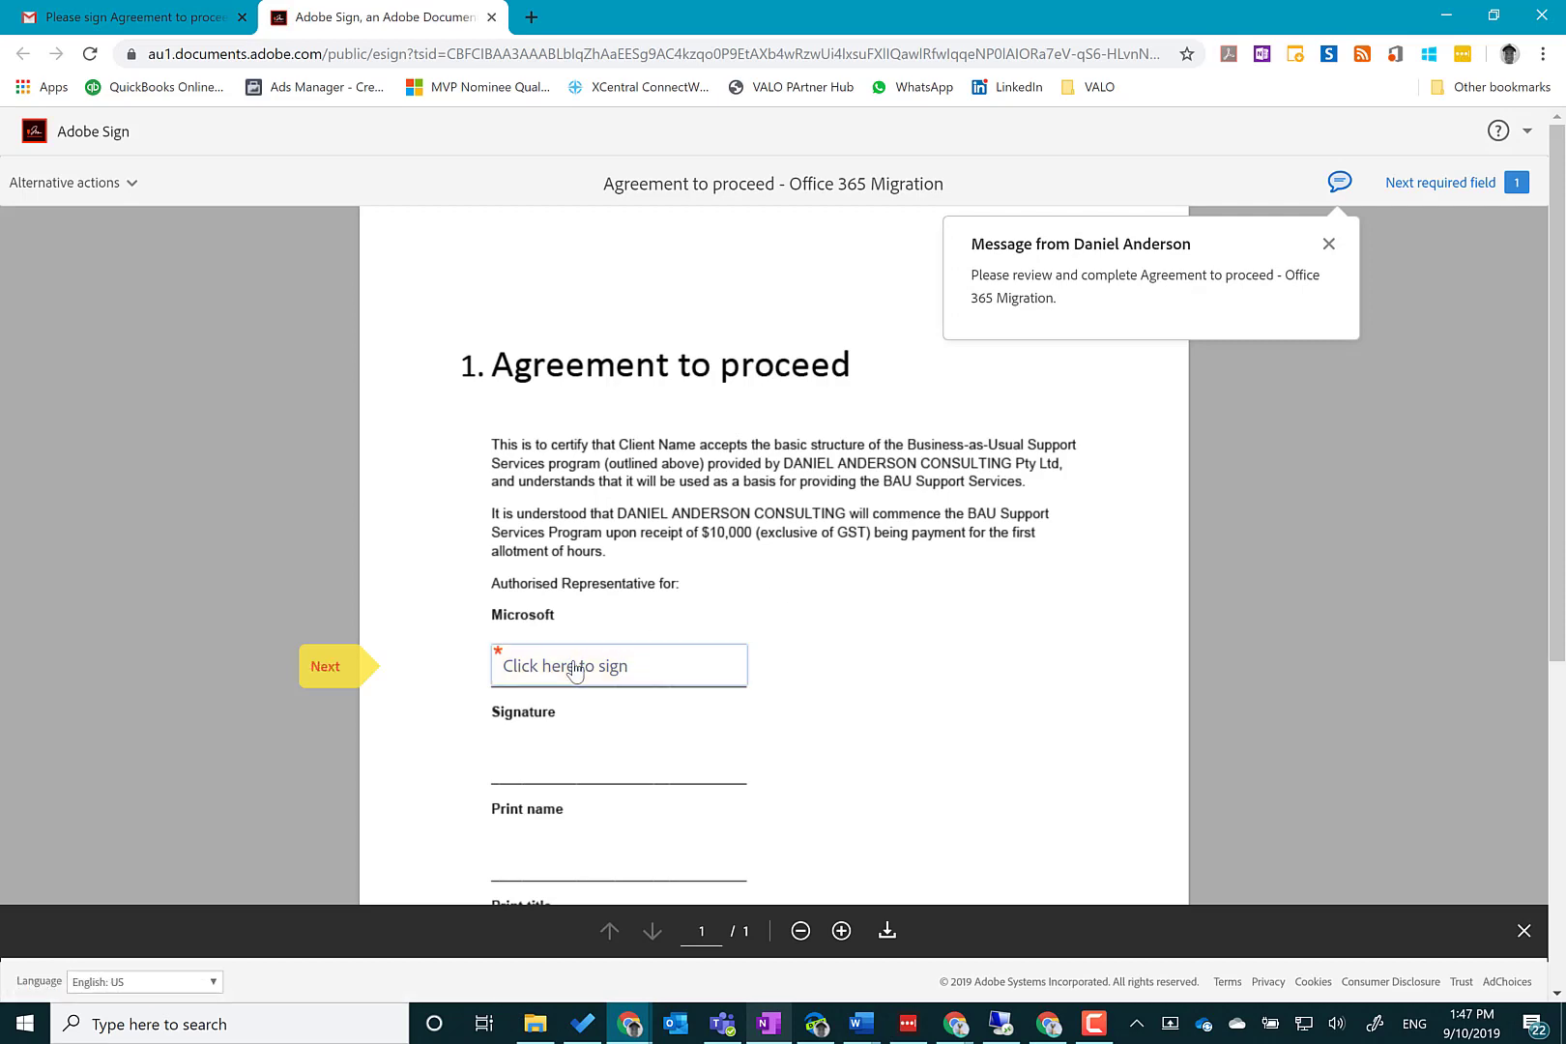
click(619, 665)
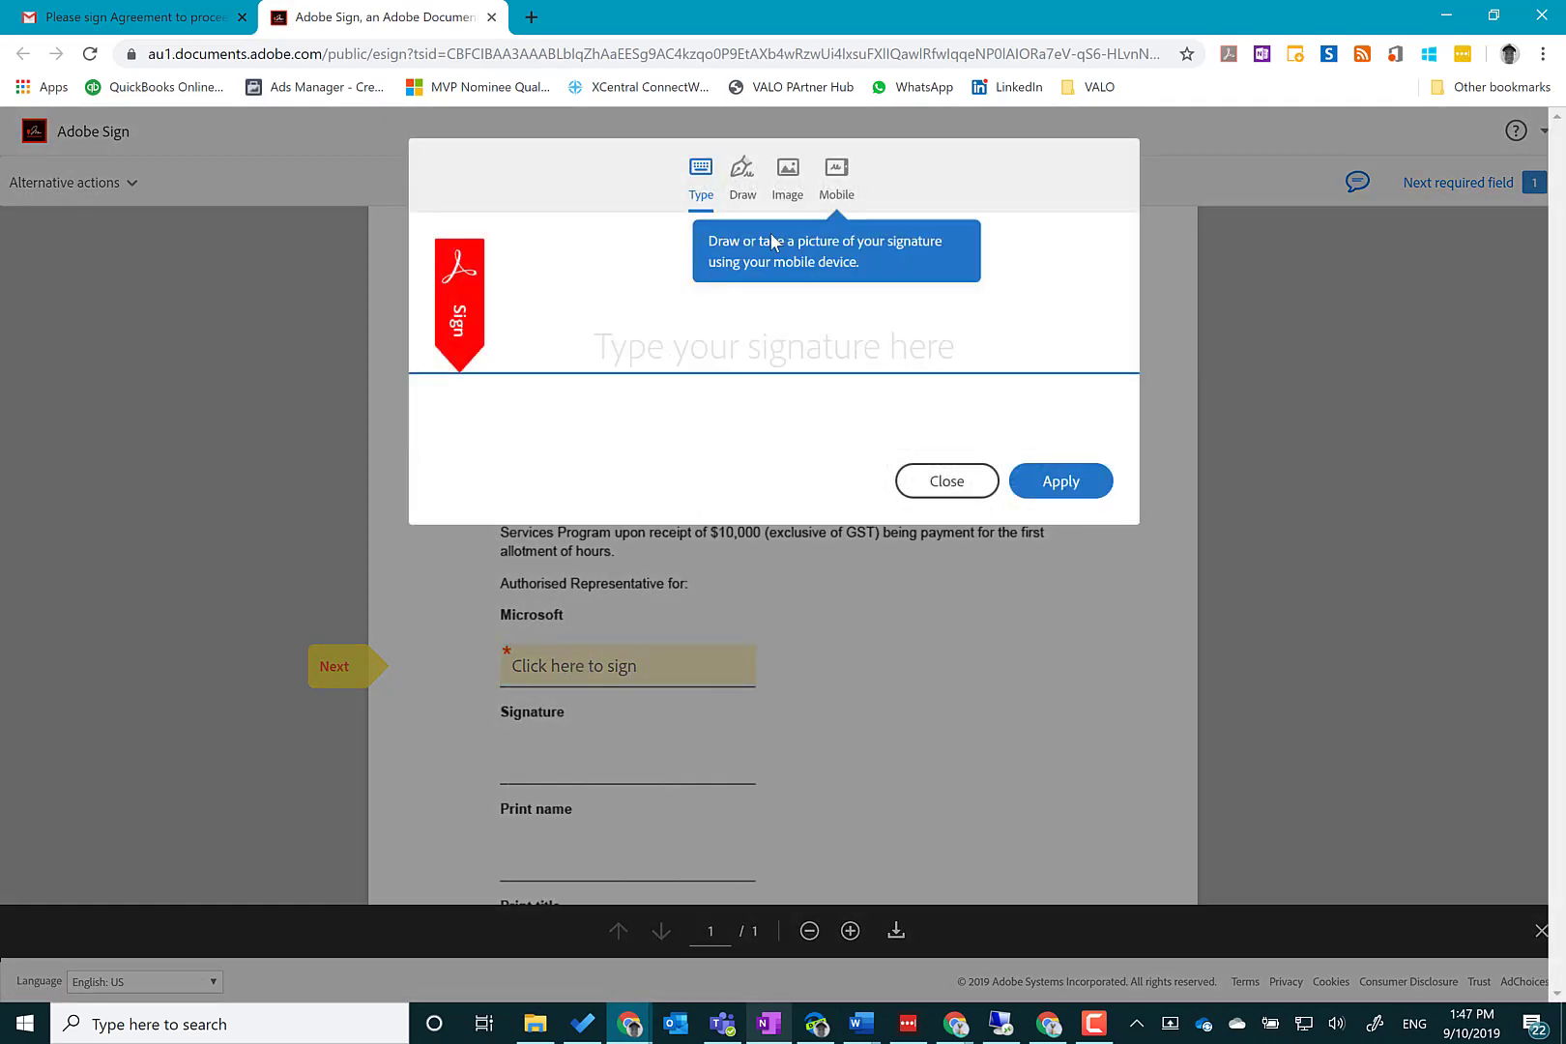
mouse_move(743, 167)
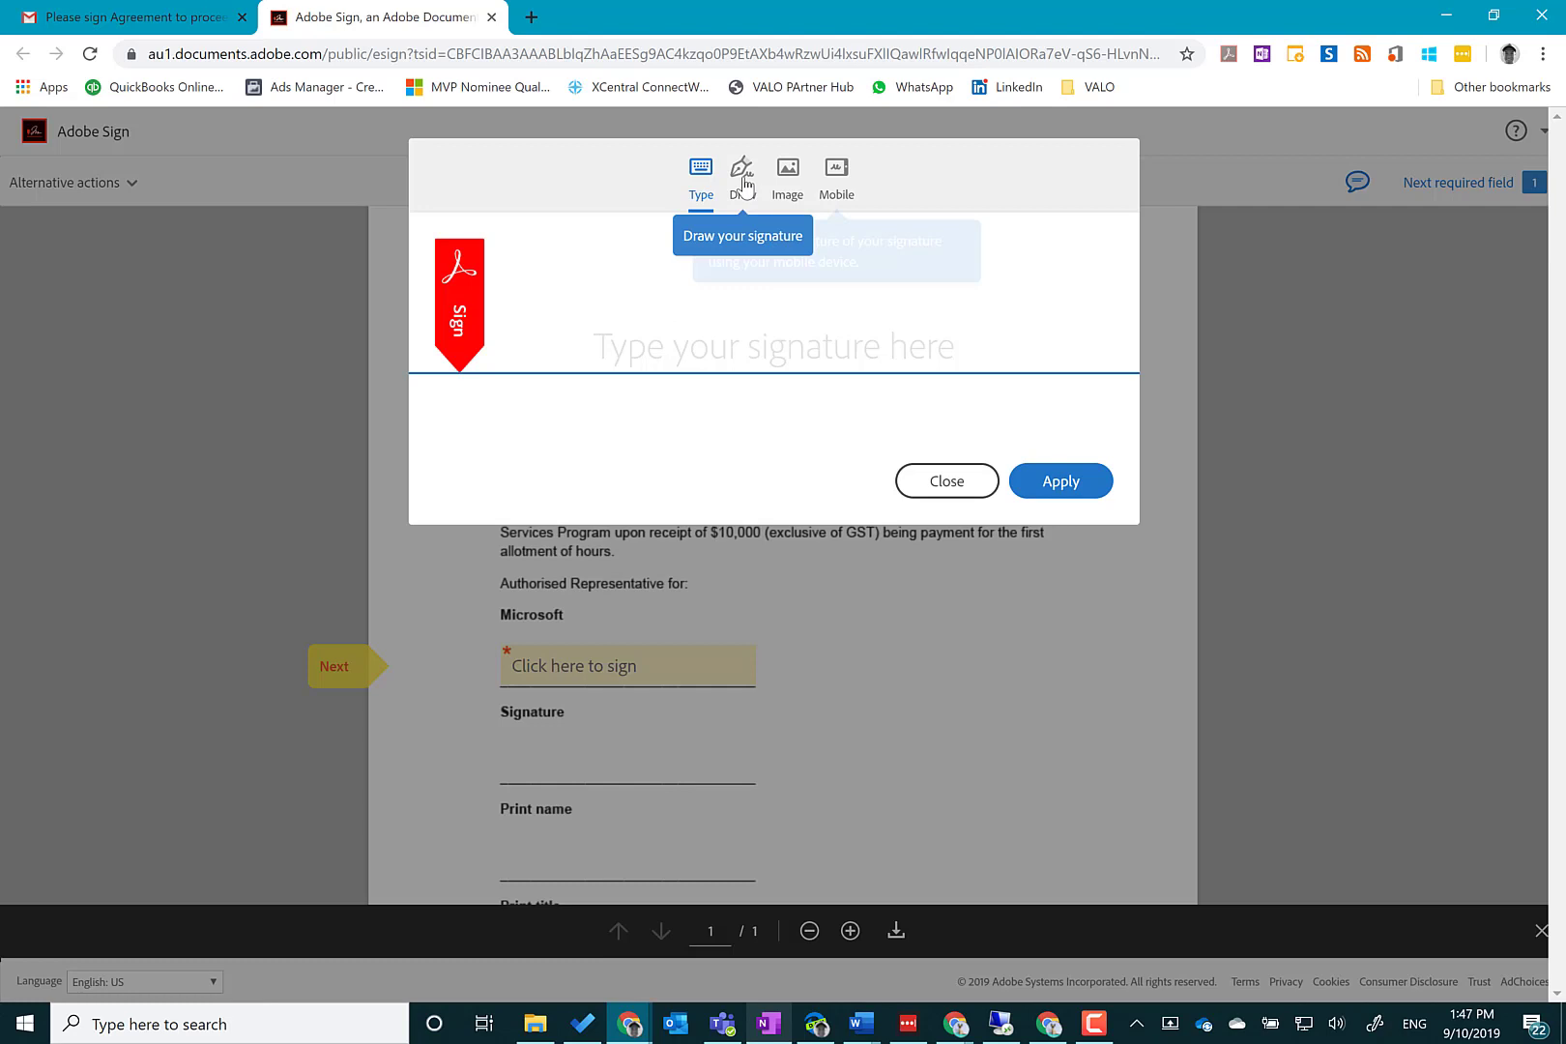
mouse_move(665, 347)
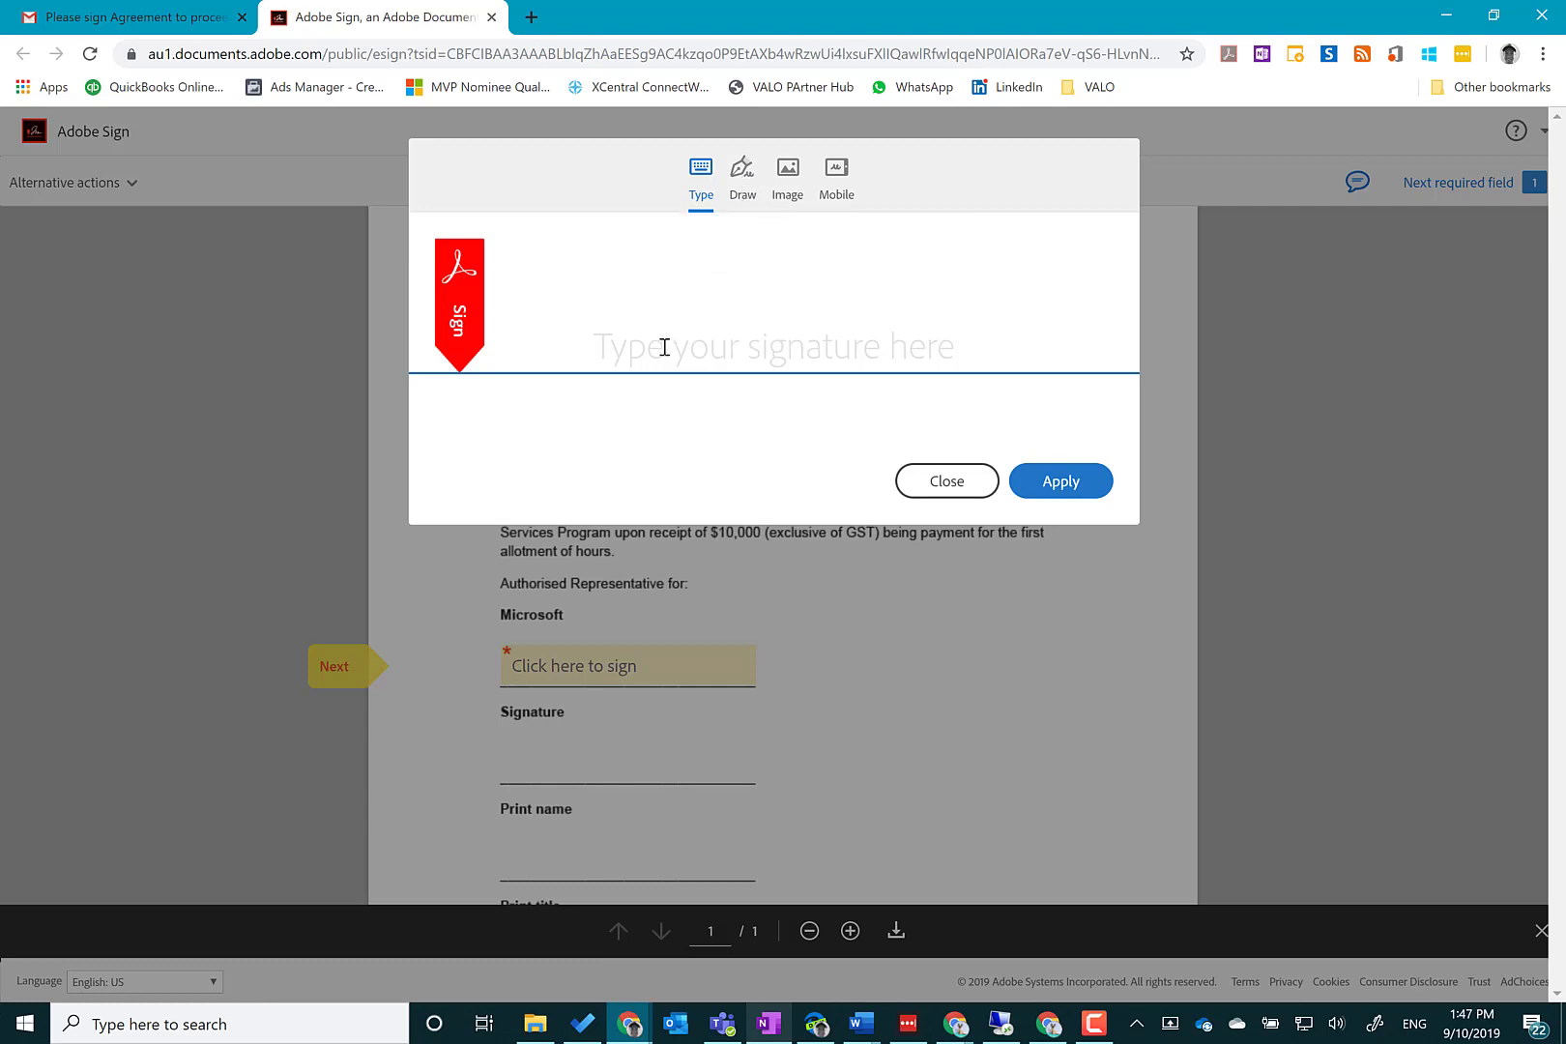
click(777, 346)
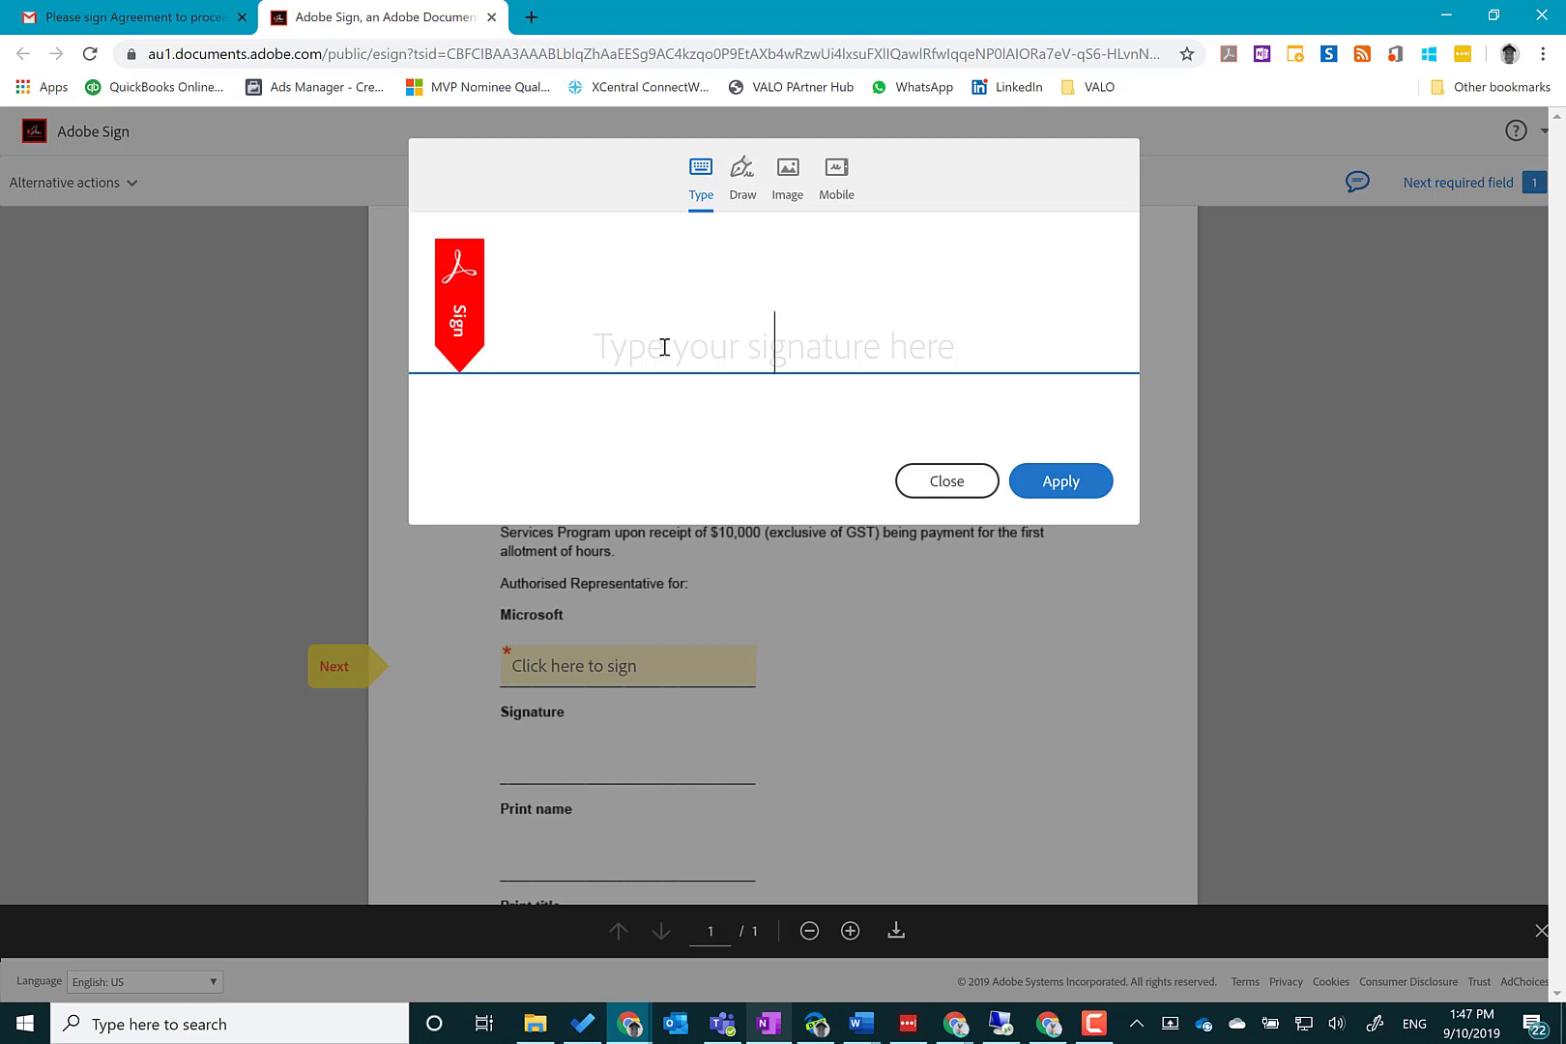
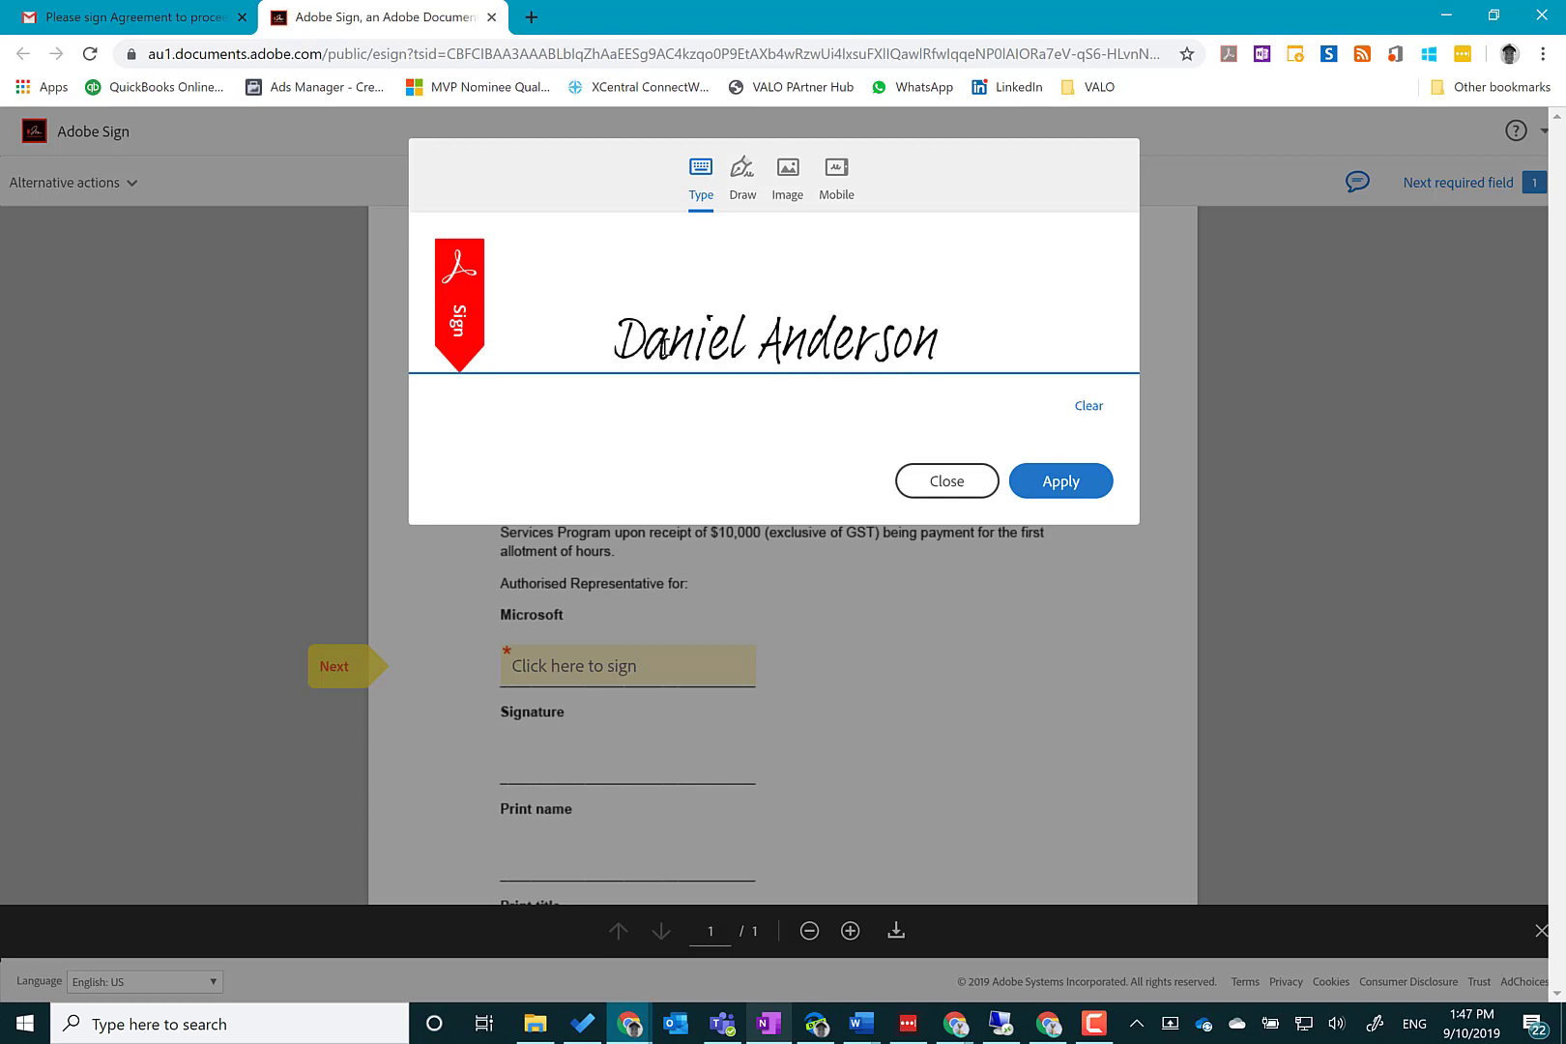
click(1059, 481)
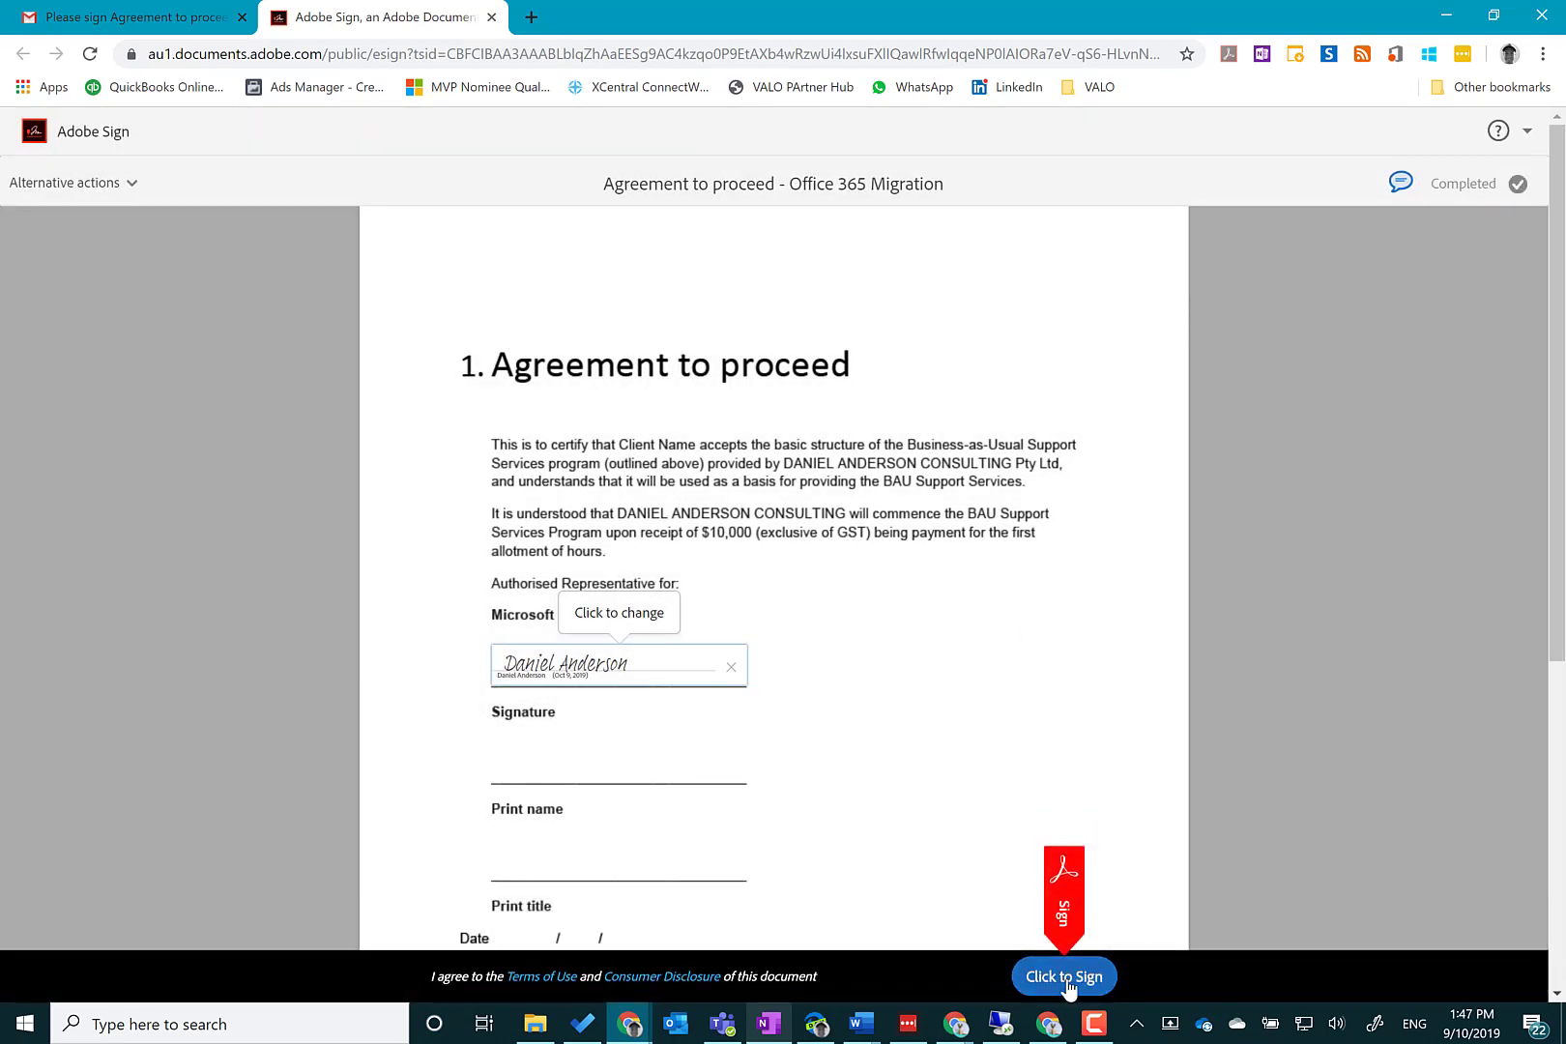
- Submit the signature to finish signing the Office 365 Migration agreement
click(1062, 976)
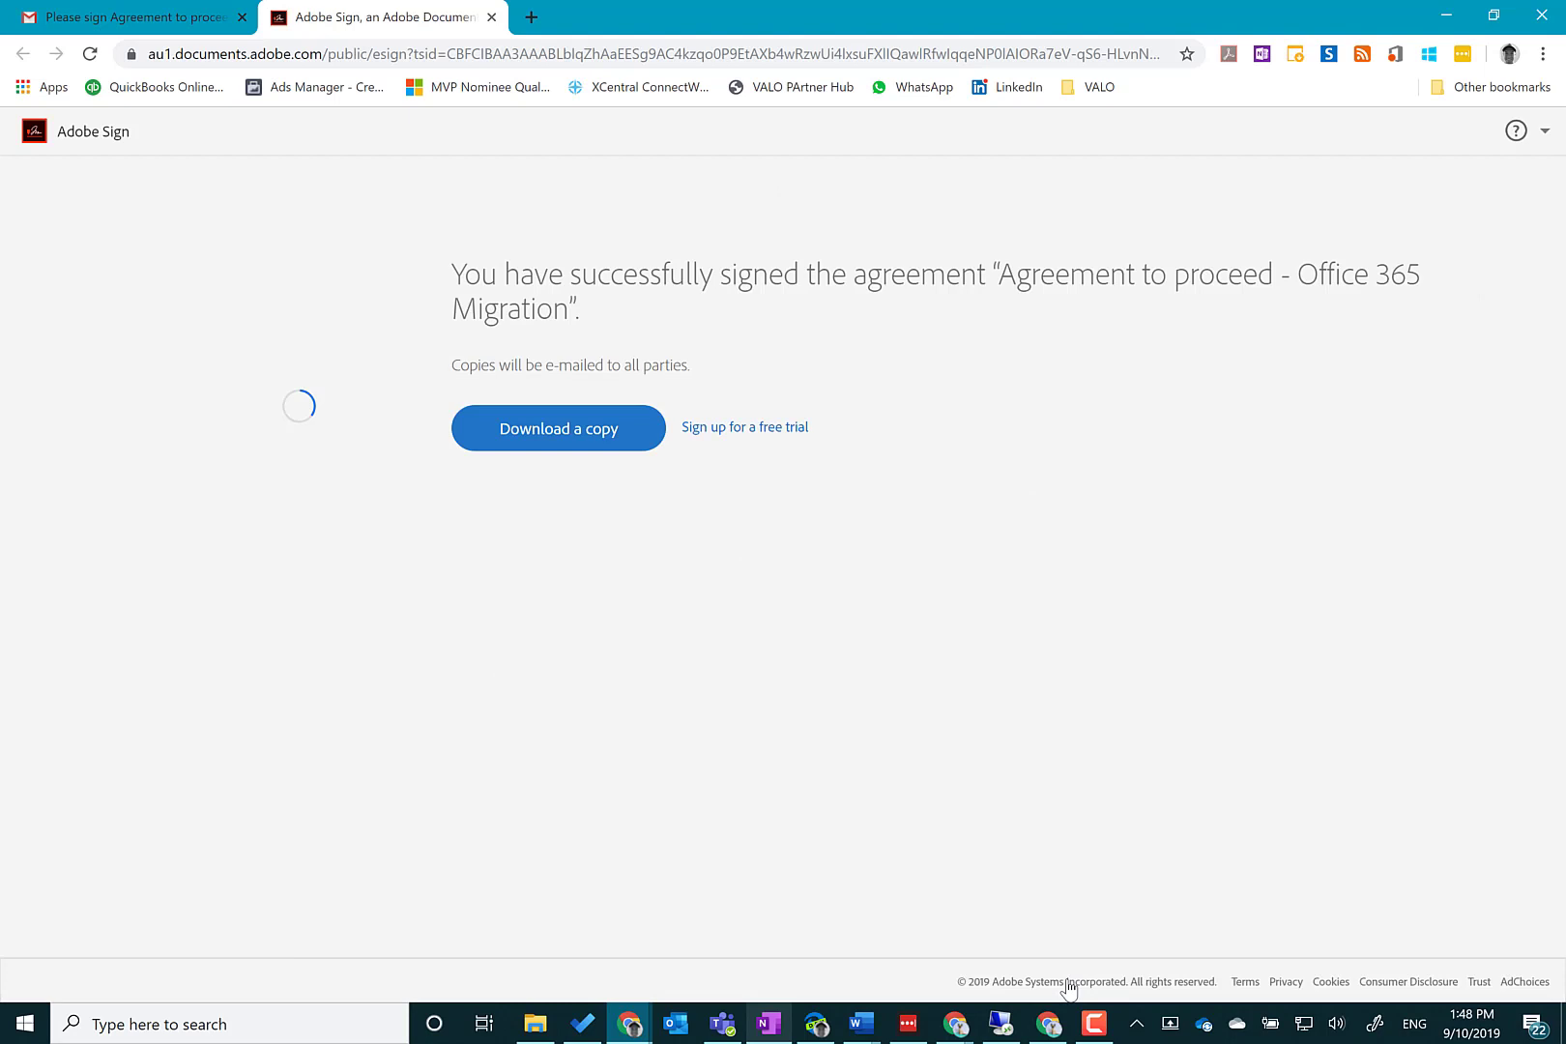
mouse_move(1043, 978)
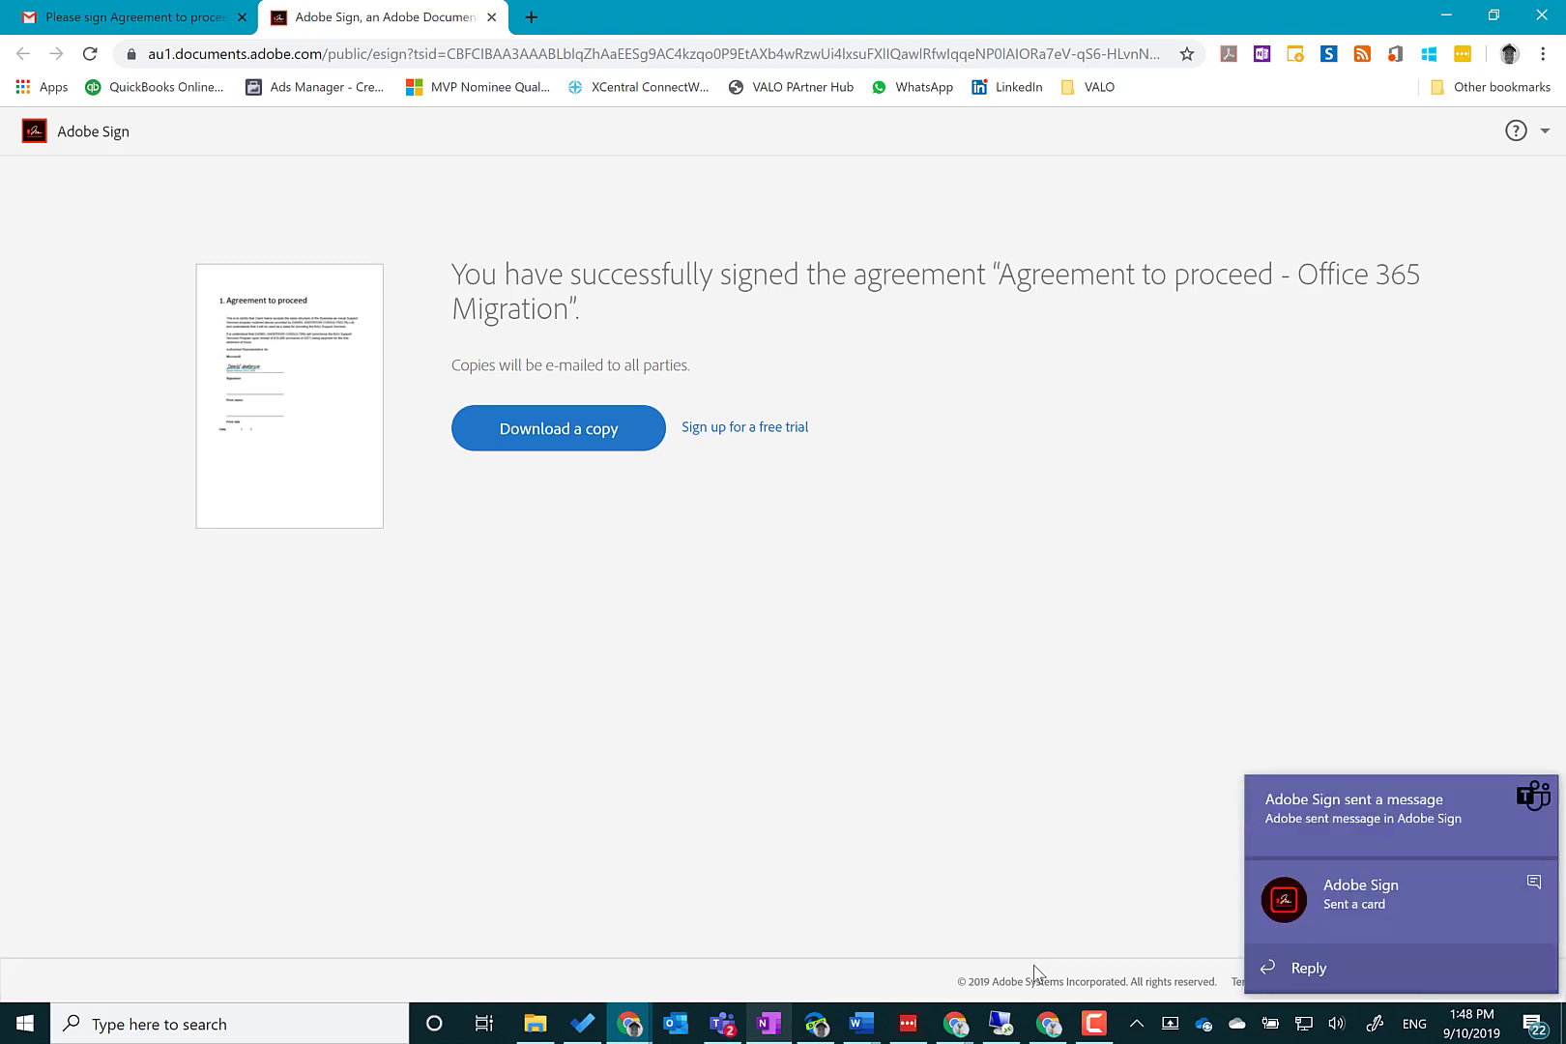
mouse_move(1406, 936)
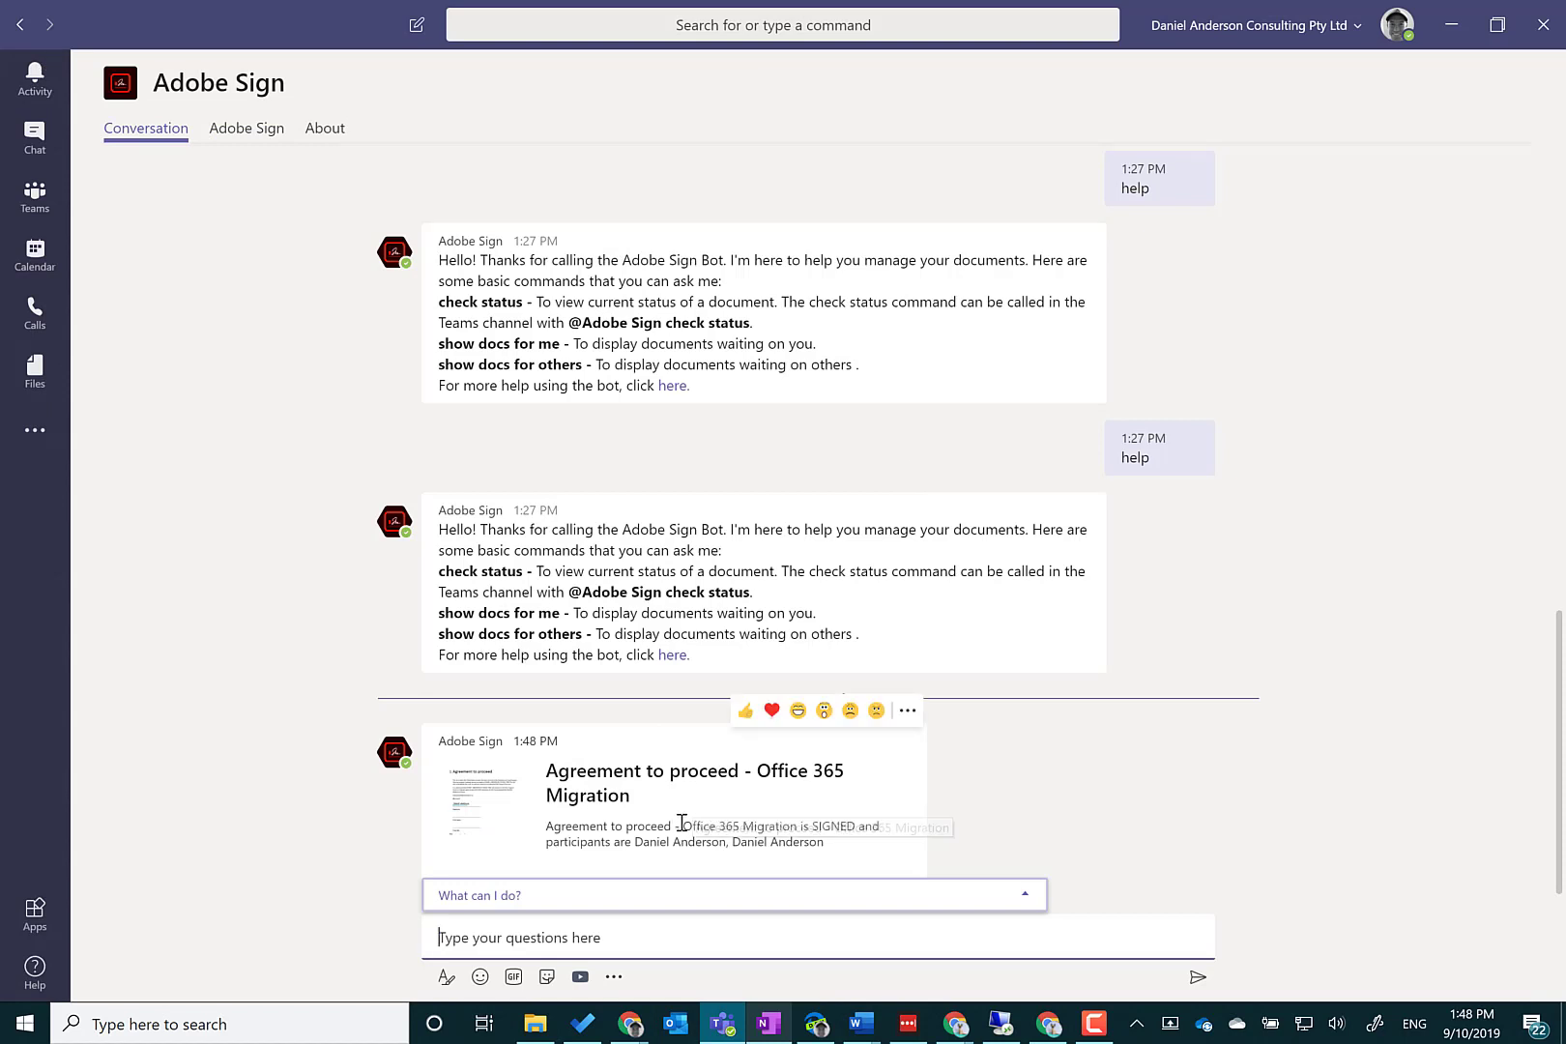
mouse_move(759, 795)
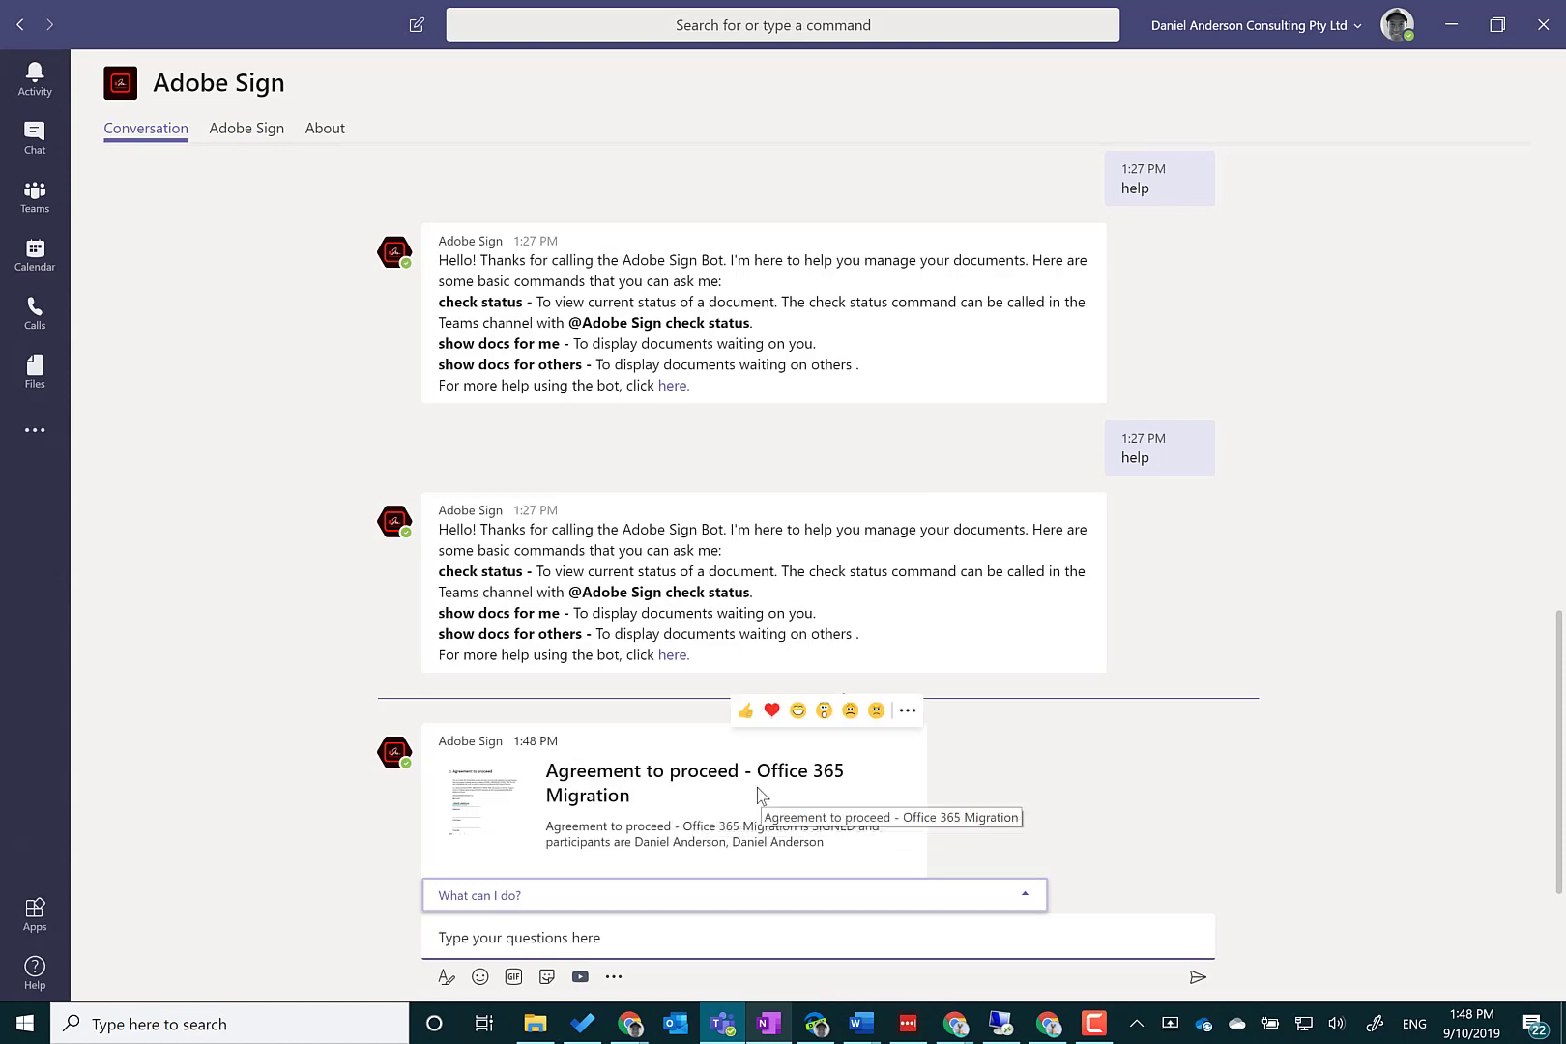